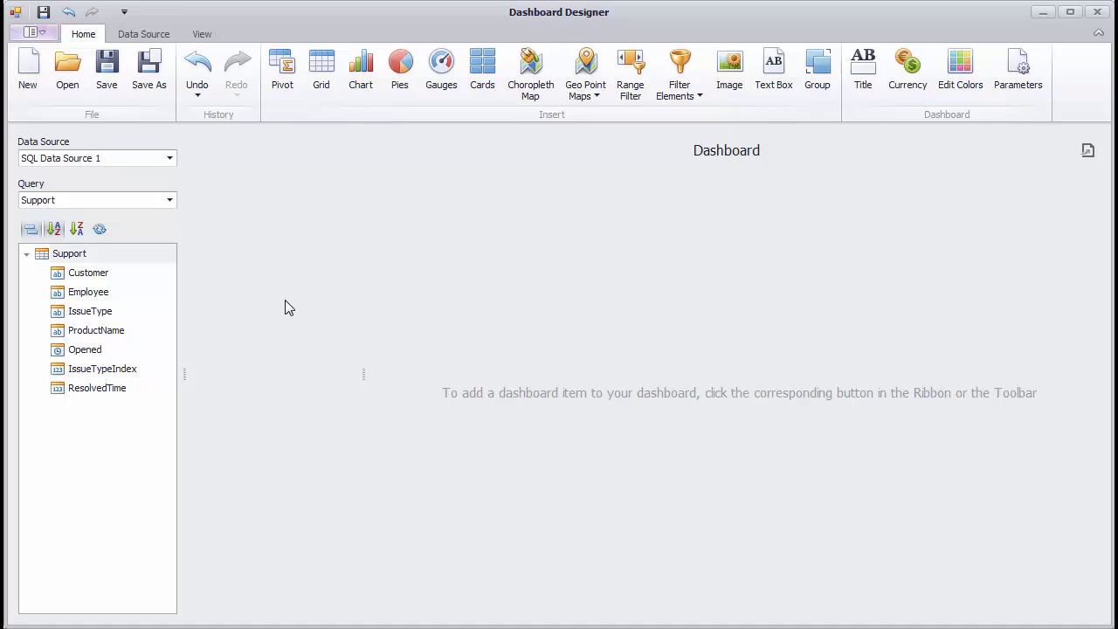
mouse_move(373, 188)
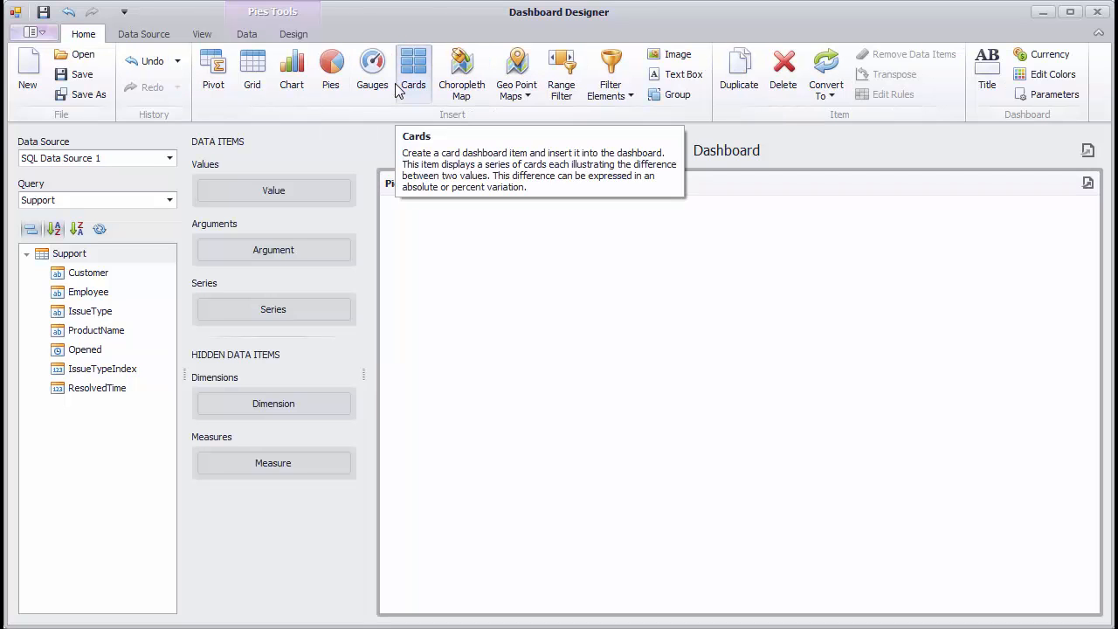
mouse_move(209, 284)
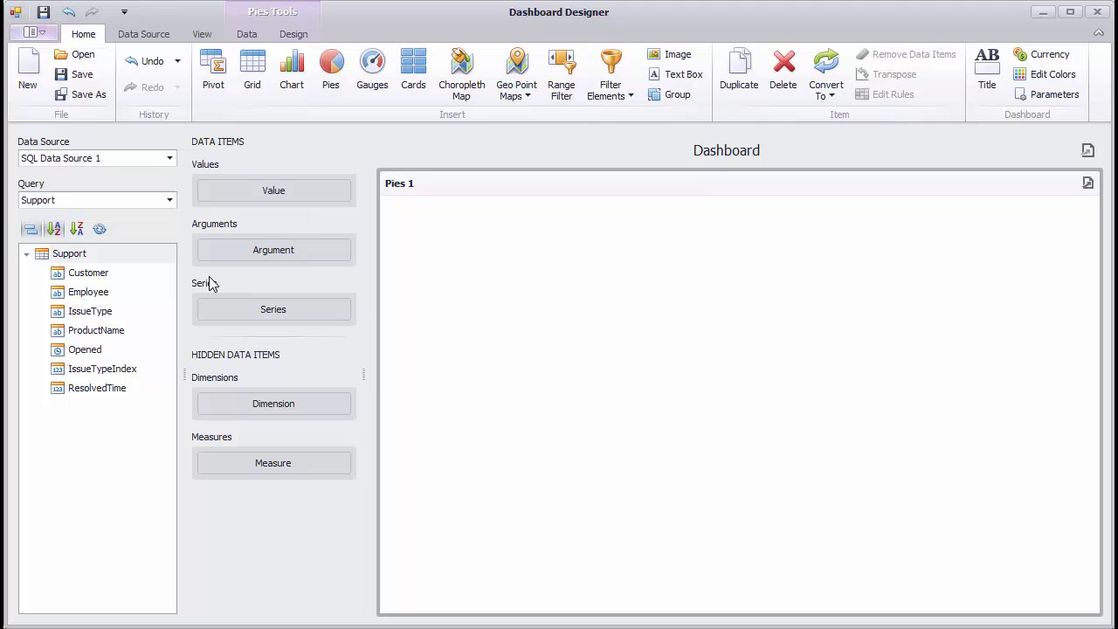
Add a Pies item that uses Opened (Count) as its value.
drag(85, 349, 274, 190)
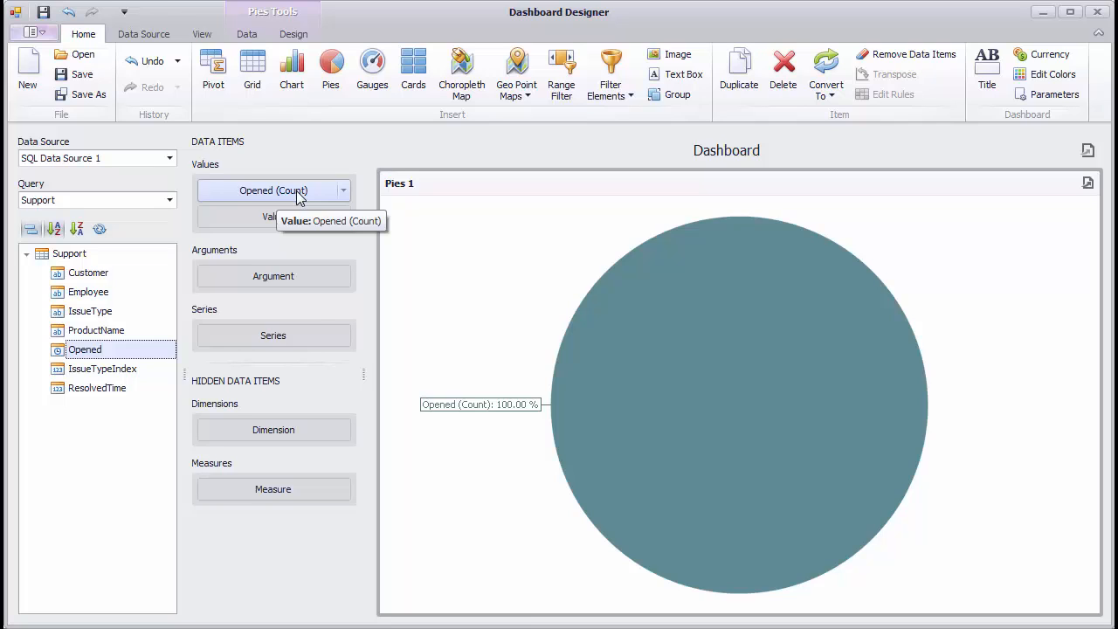
mouse_move(186, 293)
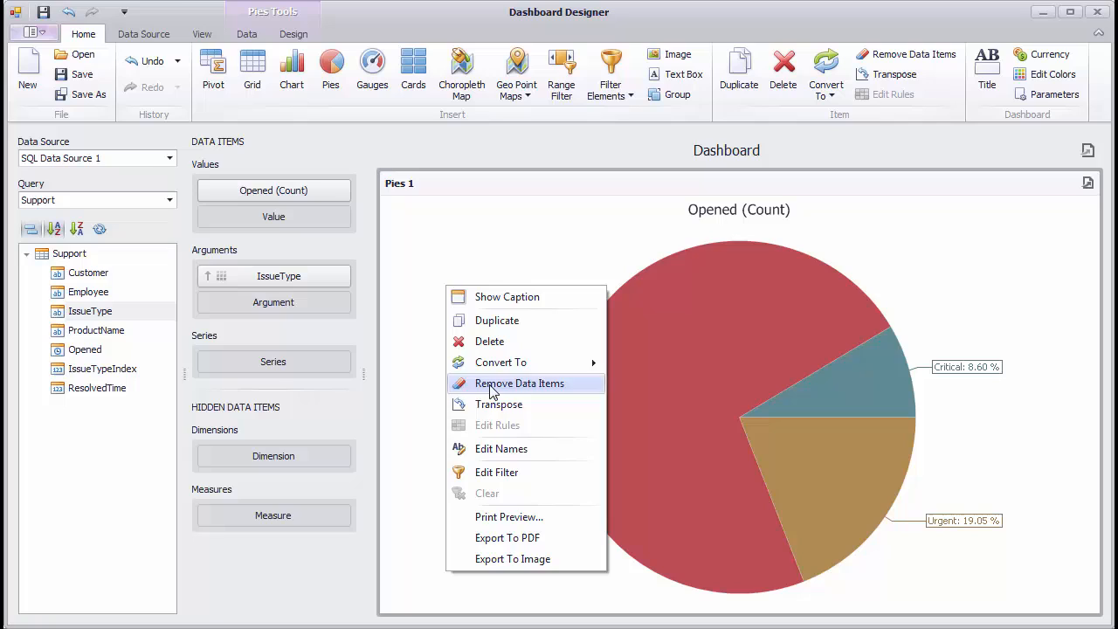
Title the pie item 'Opened Issues' and rename the Opened (Count) value to 'Opened'.
click(501, 448)
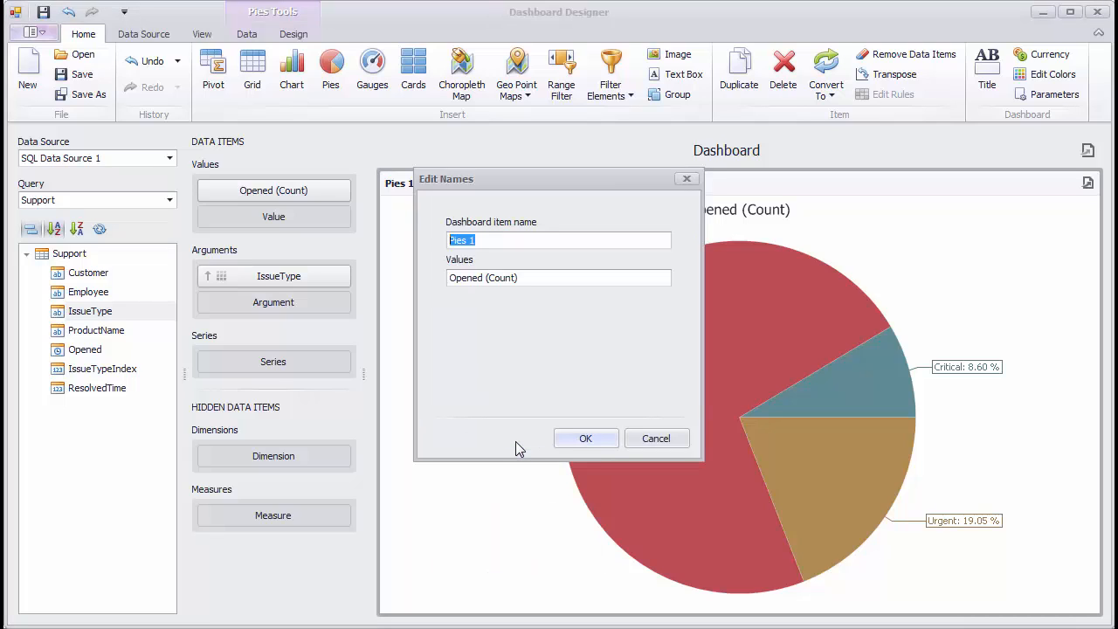
text(Opened)
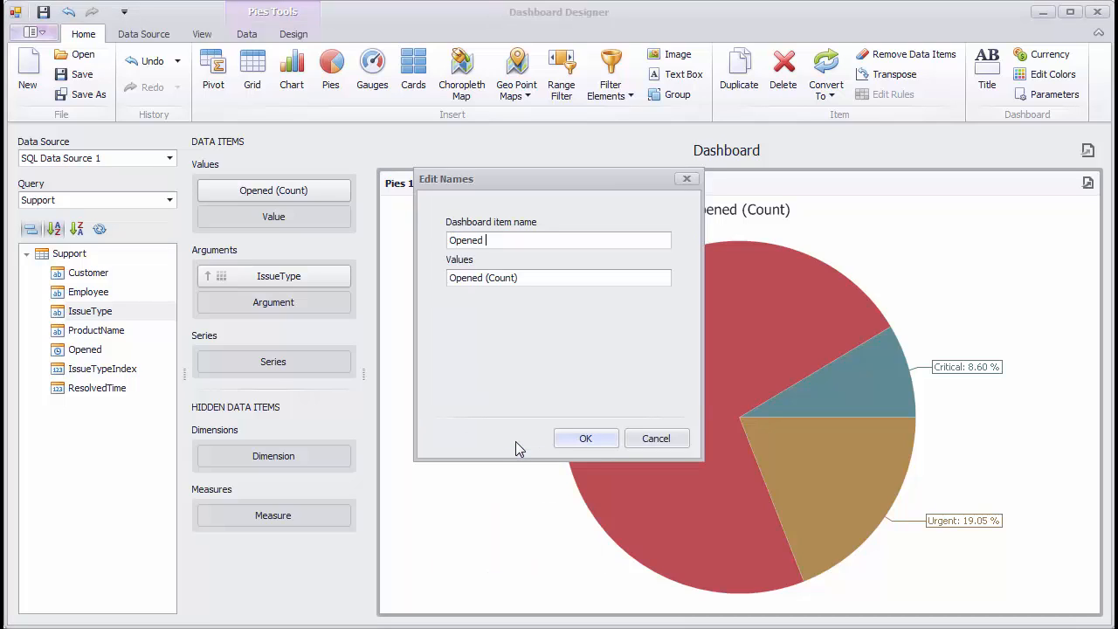
text(Issues)
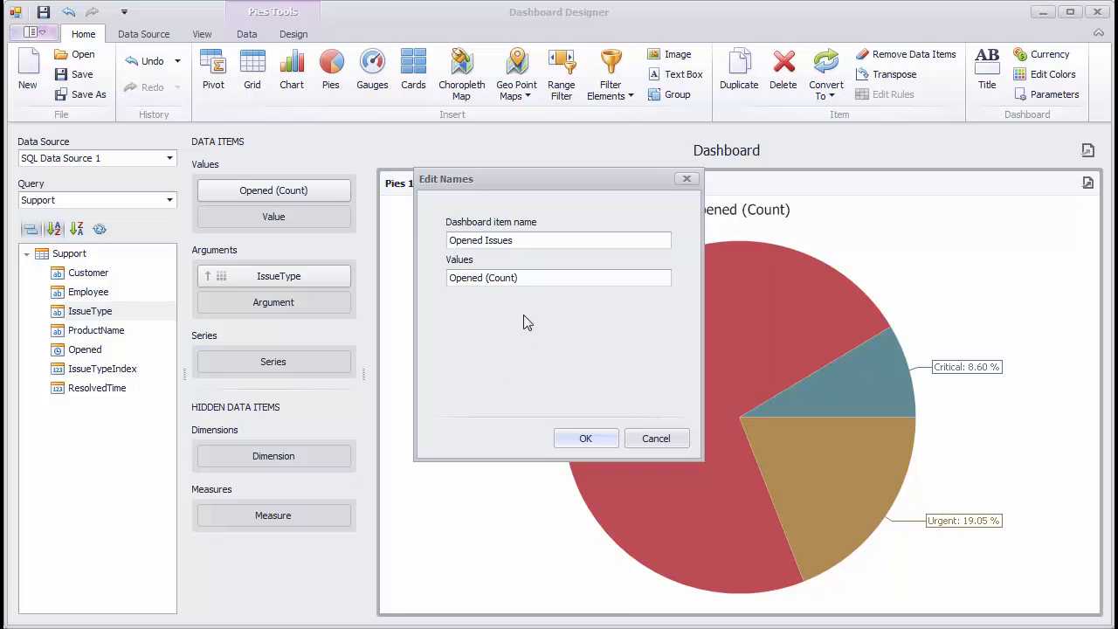
double_click(502, 278)
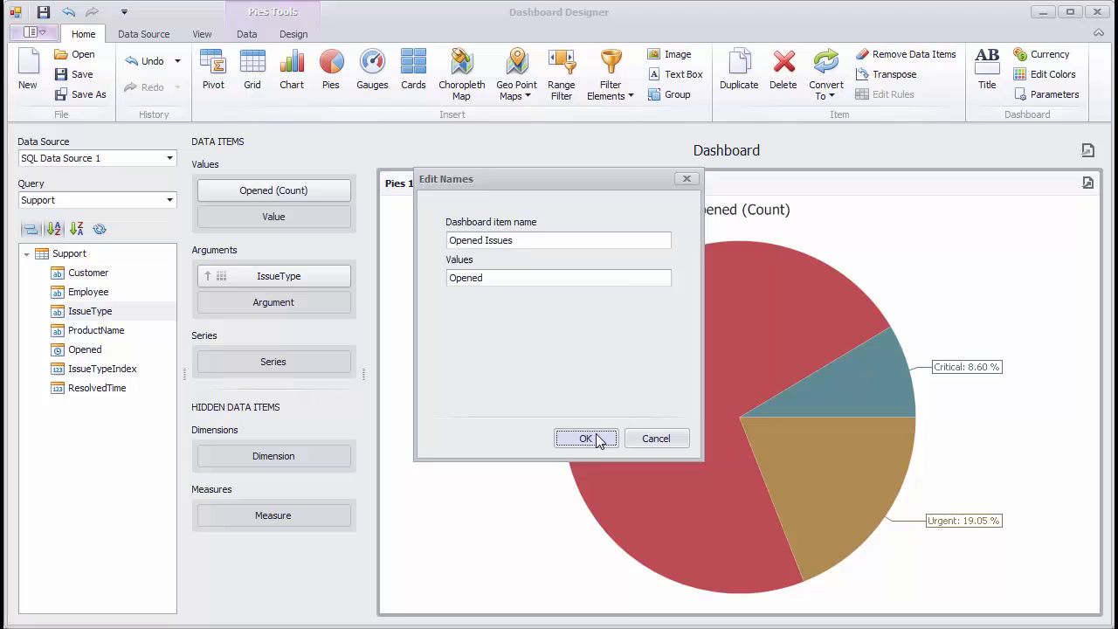
click(586, 438)
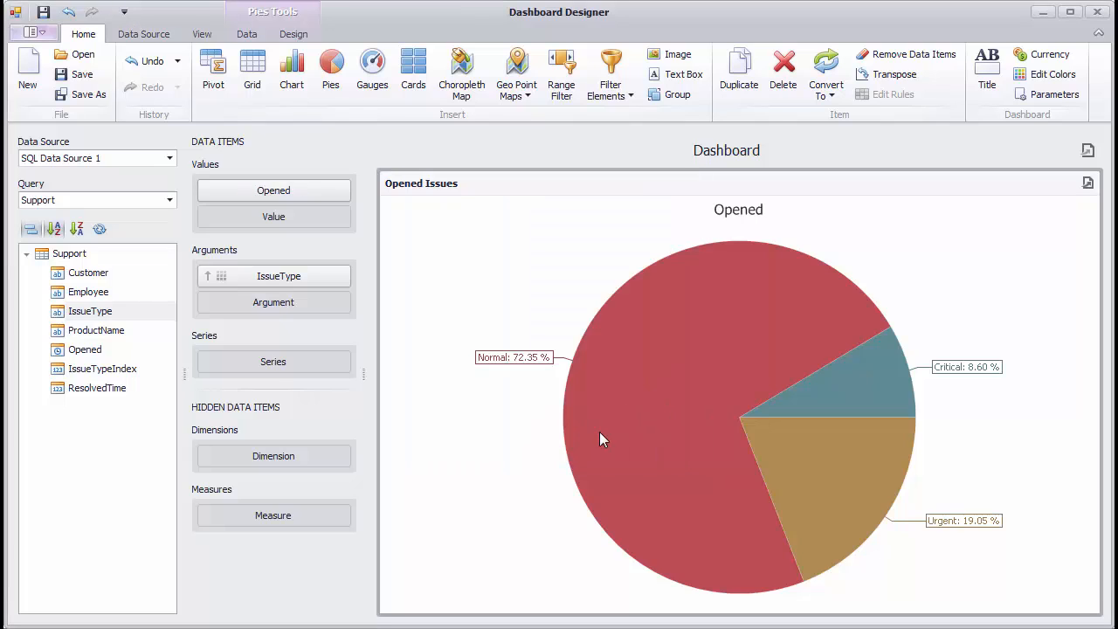
mouse_move(1016, 96)
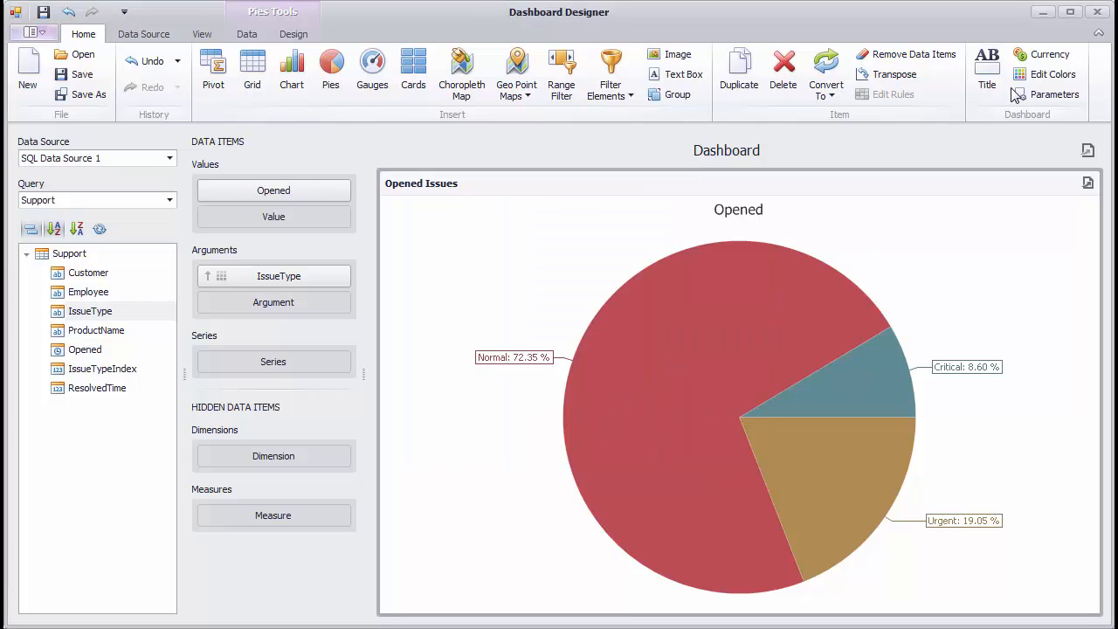
Colour Critical red, Normal teal, Urgent orange, then split pies by ProductName into six.
click(1053, 75)
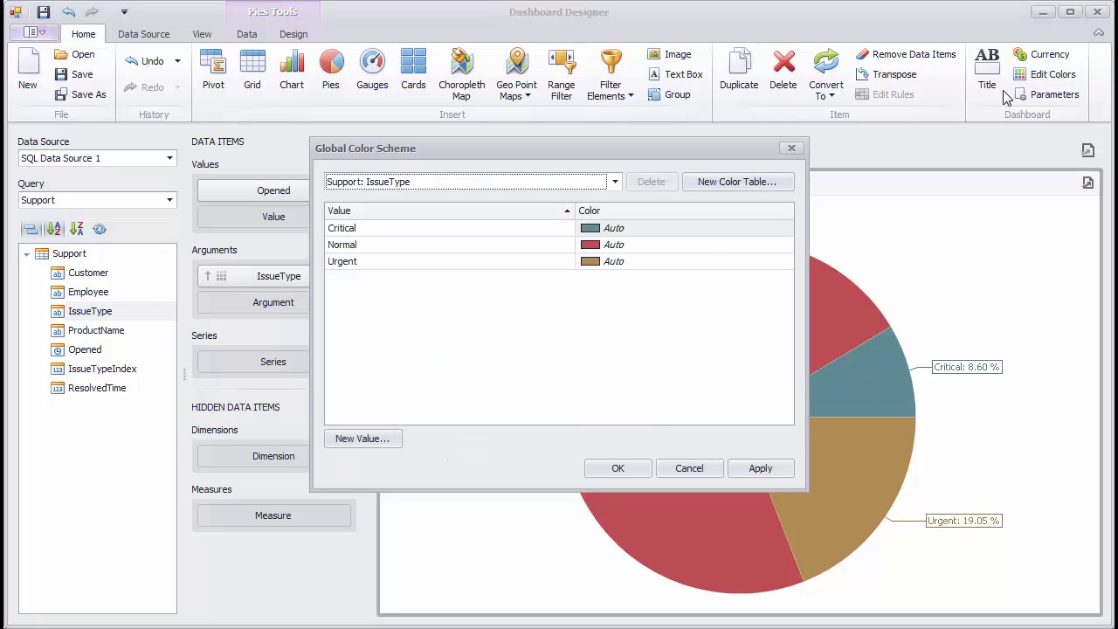
mouse_move(789, 234)
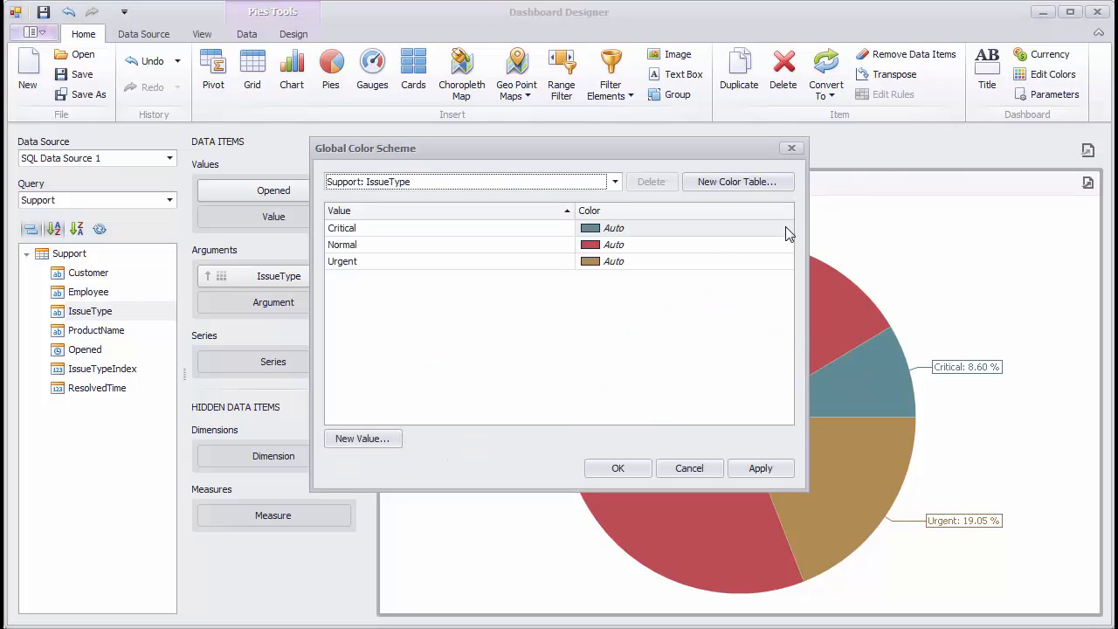
click(785, 228)
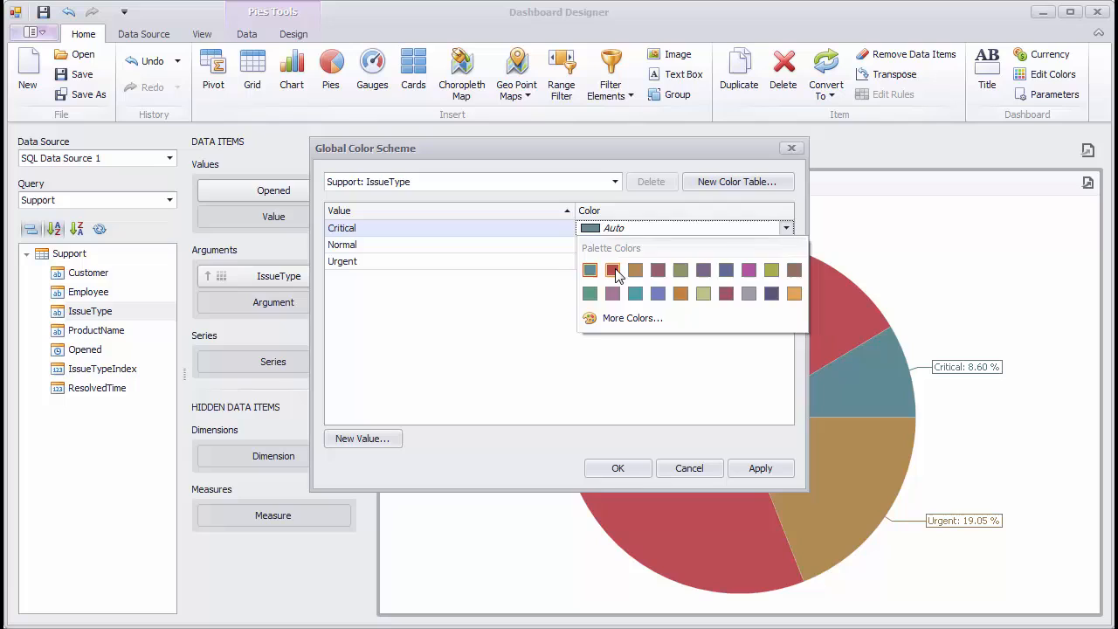
click(612, 269)
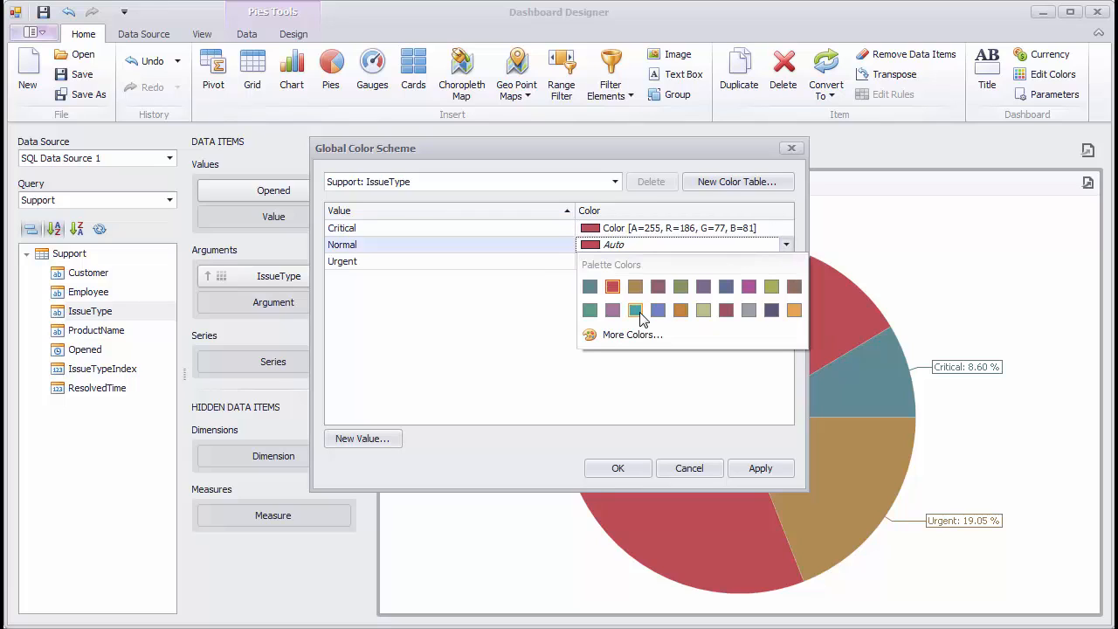
click(634, 310)
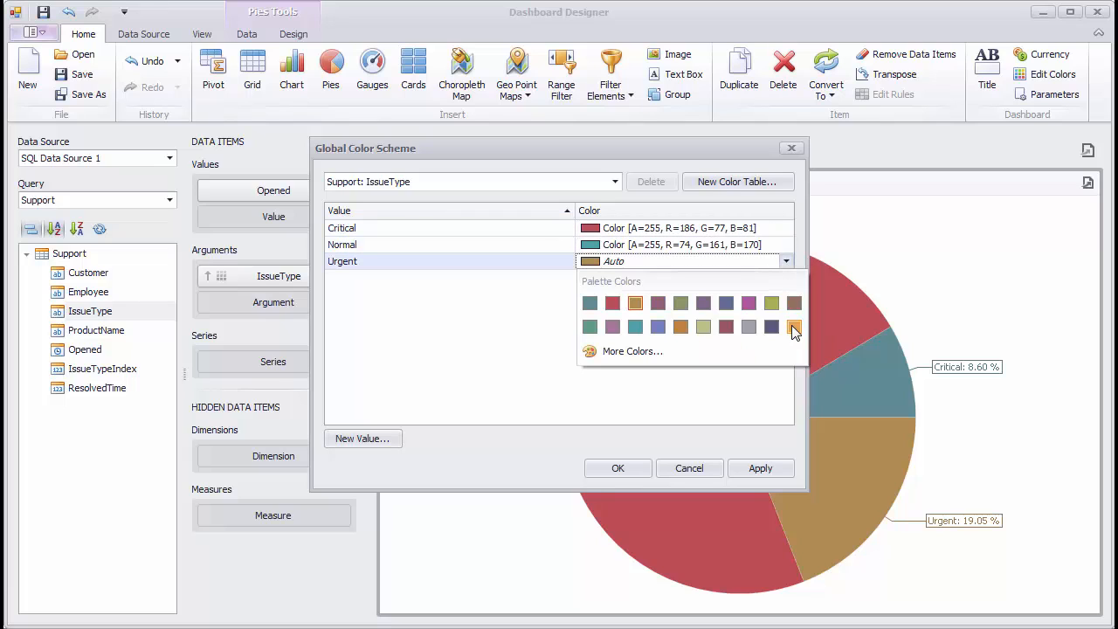
click(618, 468)
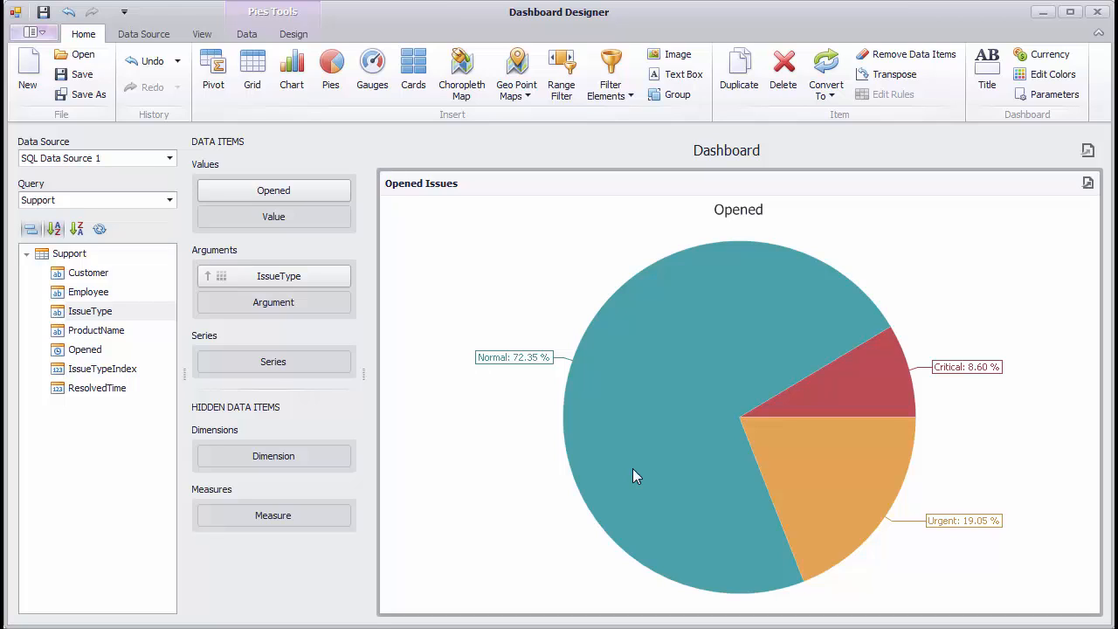
click(96, 330)
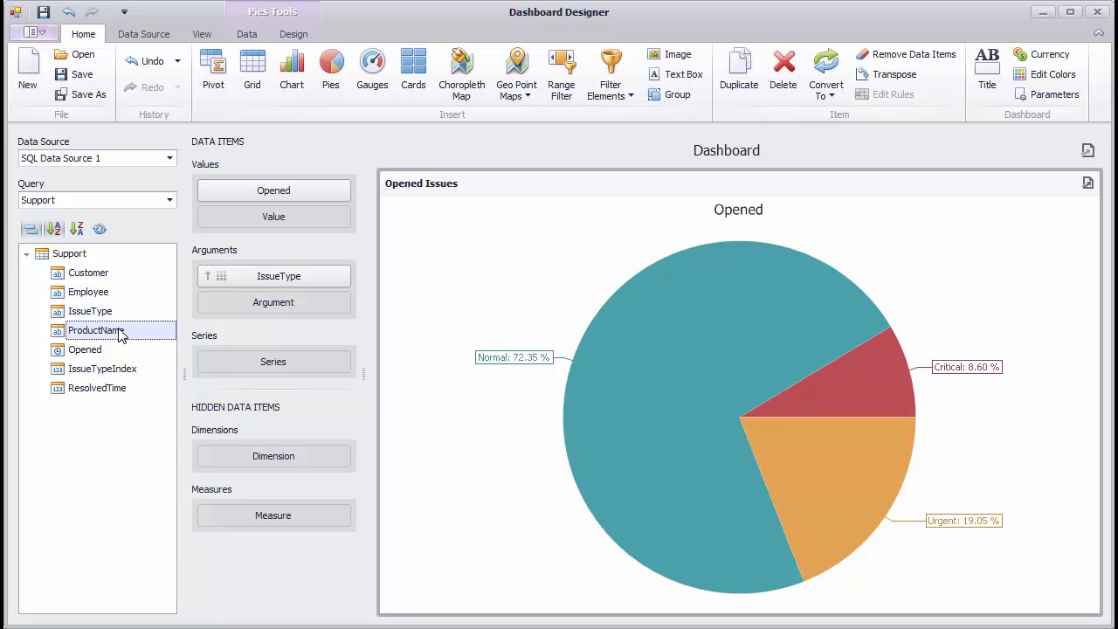
drag(97, 330, 274, 362)
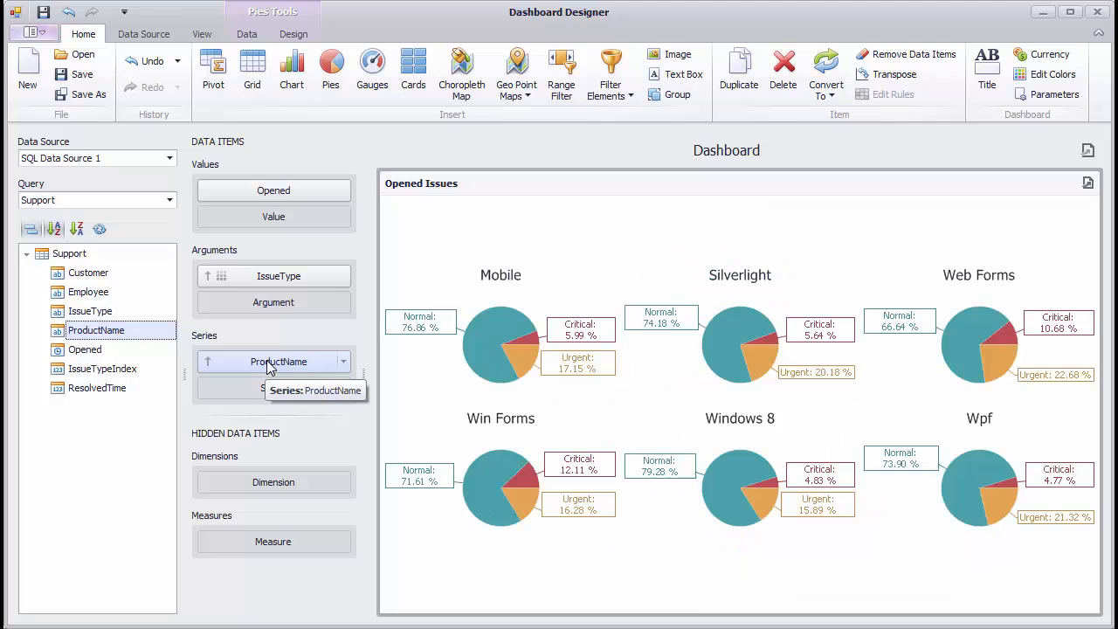
mouse_move(428, 358)
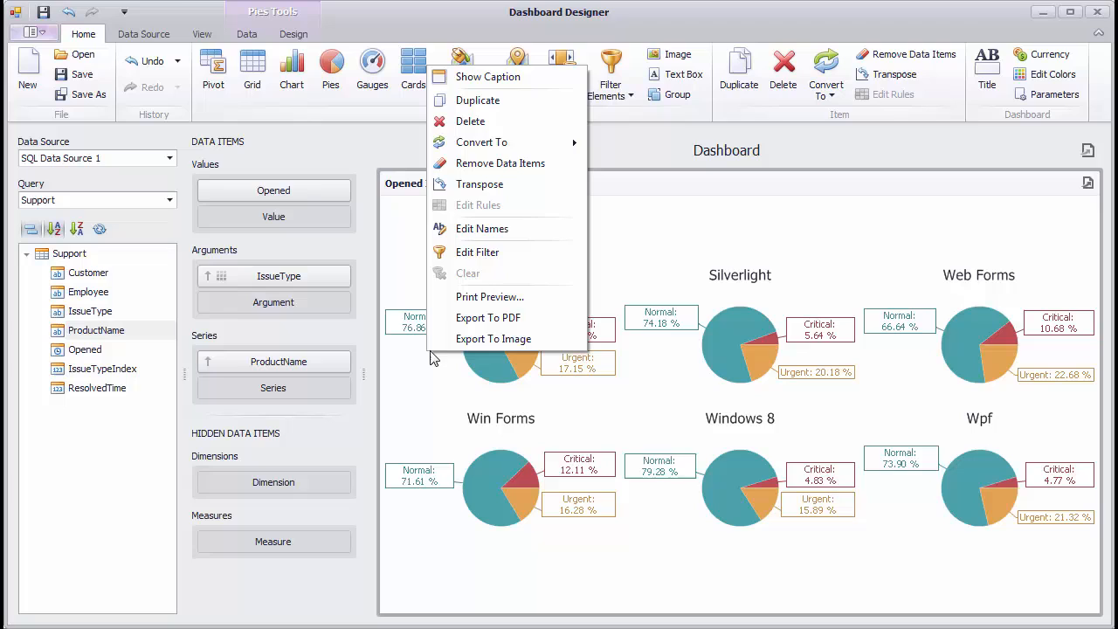
click(478, 251)
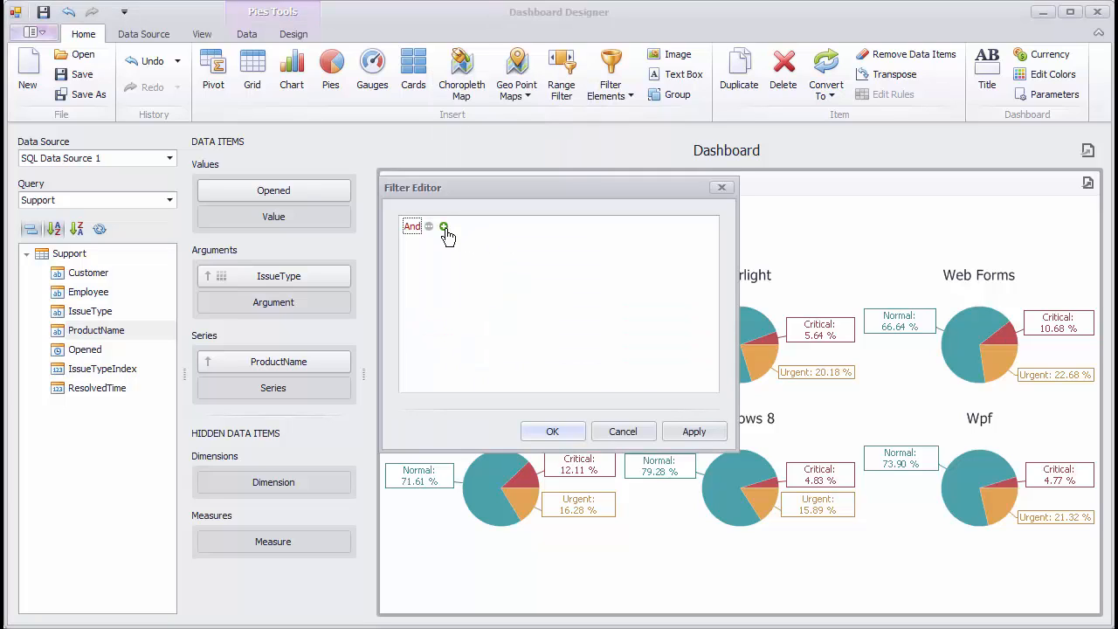
click(444, 226)
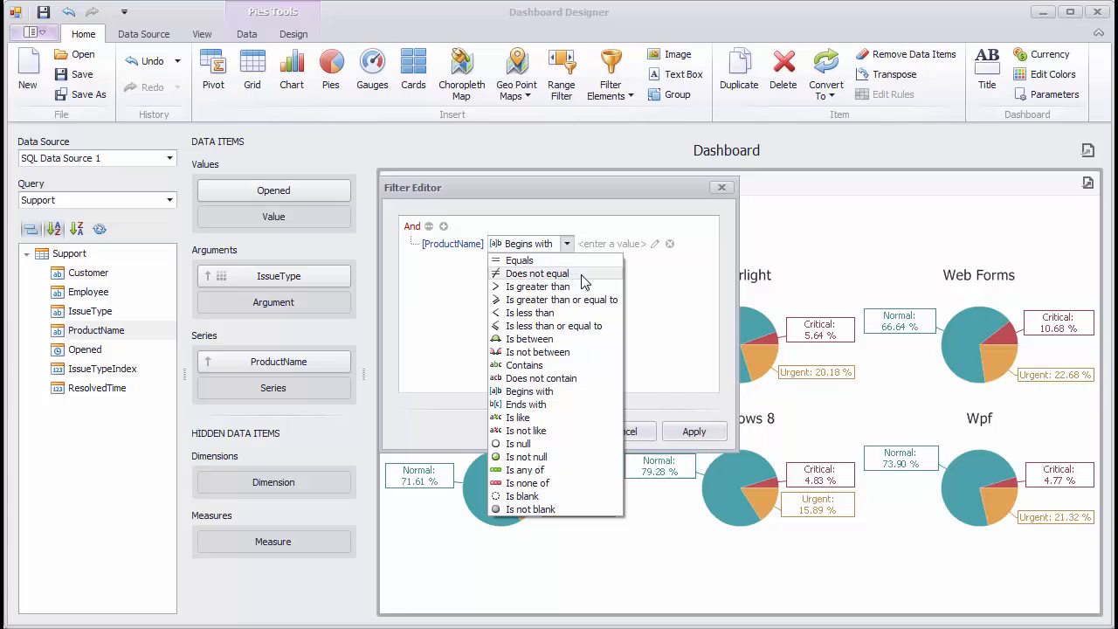
click(537, 273)
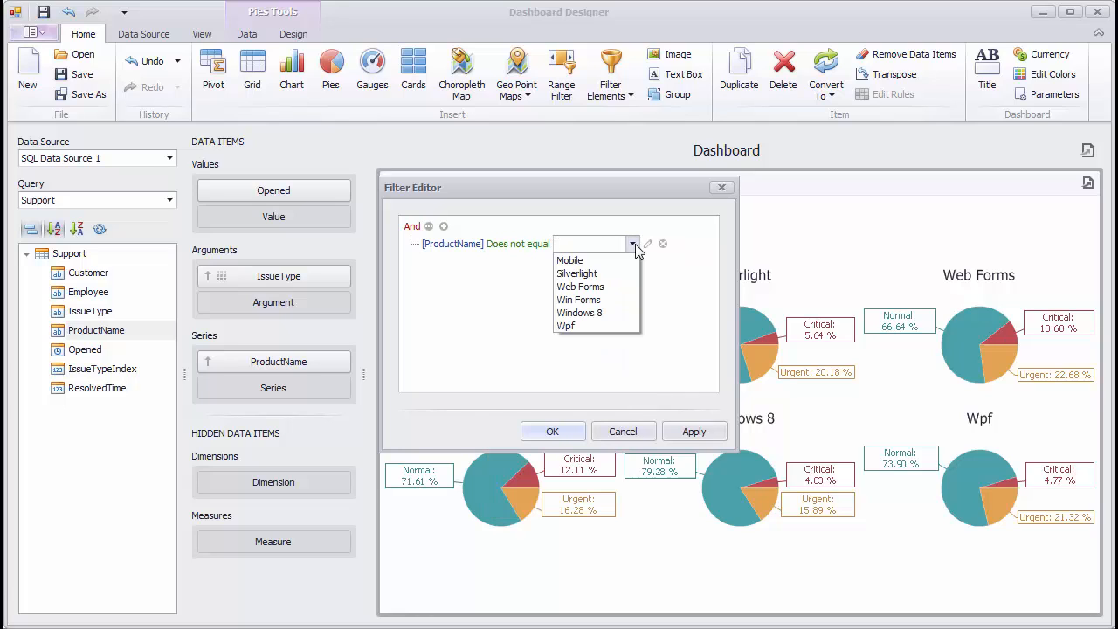
click(577, 273)
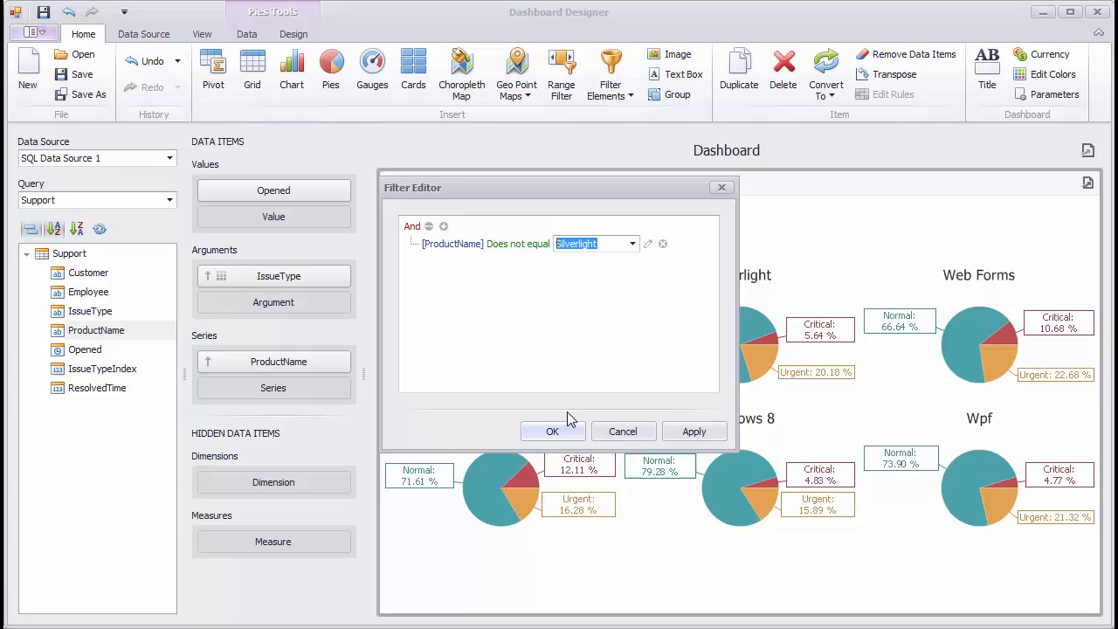
click(552, 431)
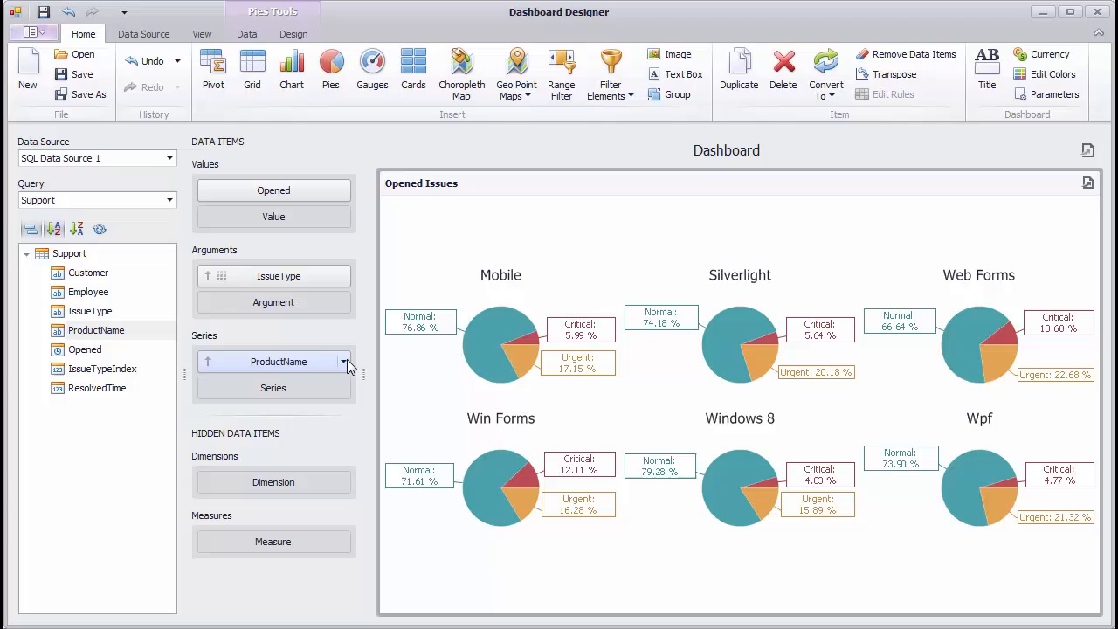
Sort the product pies by their opened issue count.
click(344, 361)
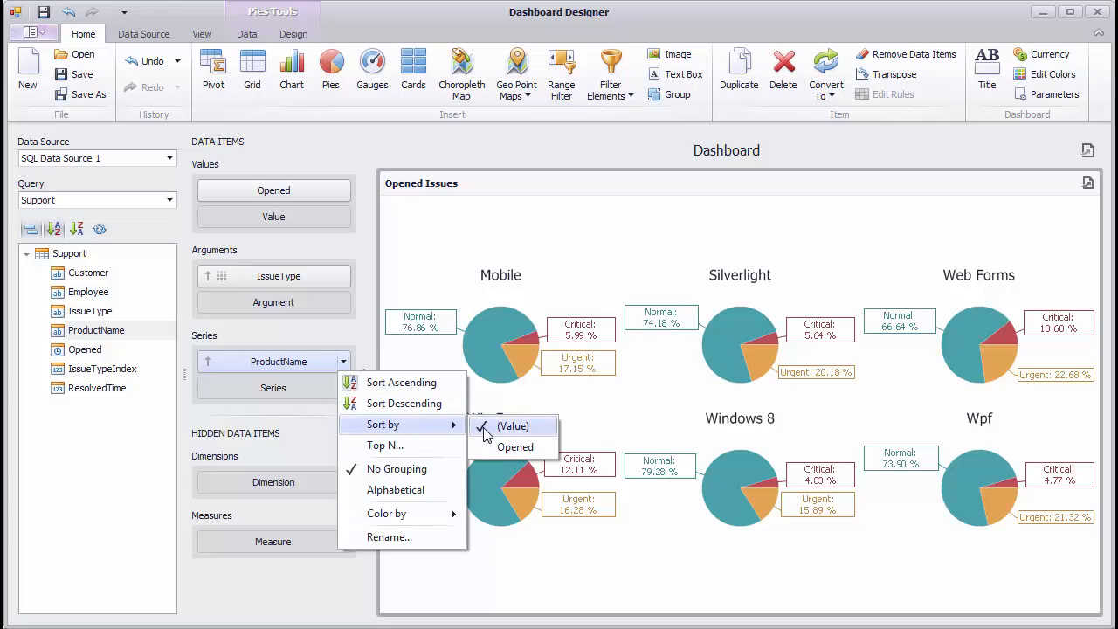
click(515, 446)
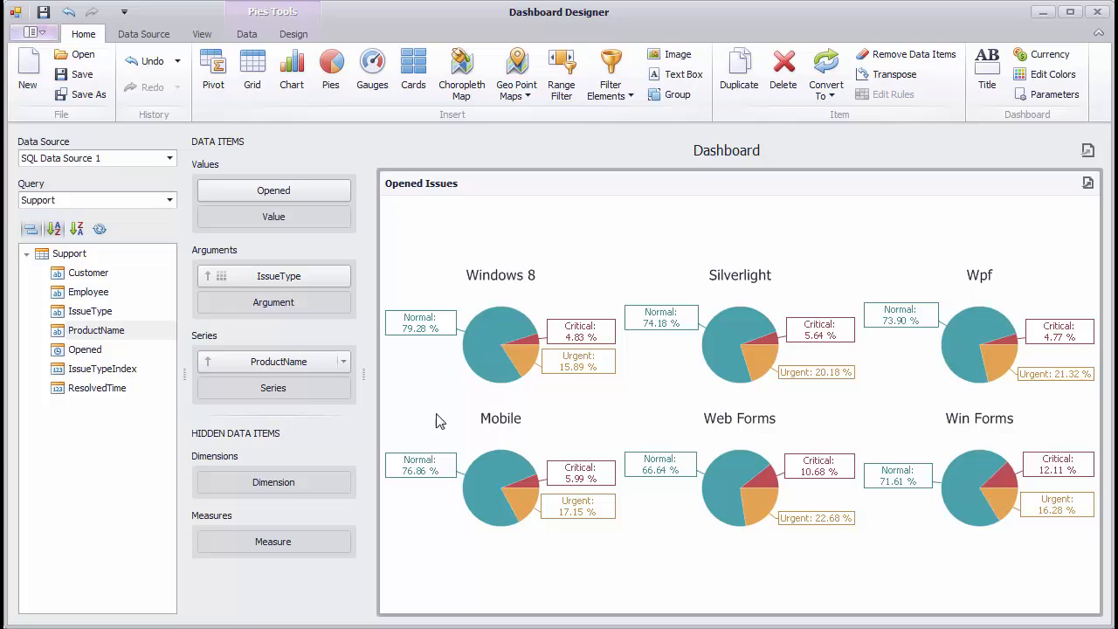
click(232, 361)
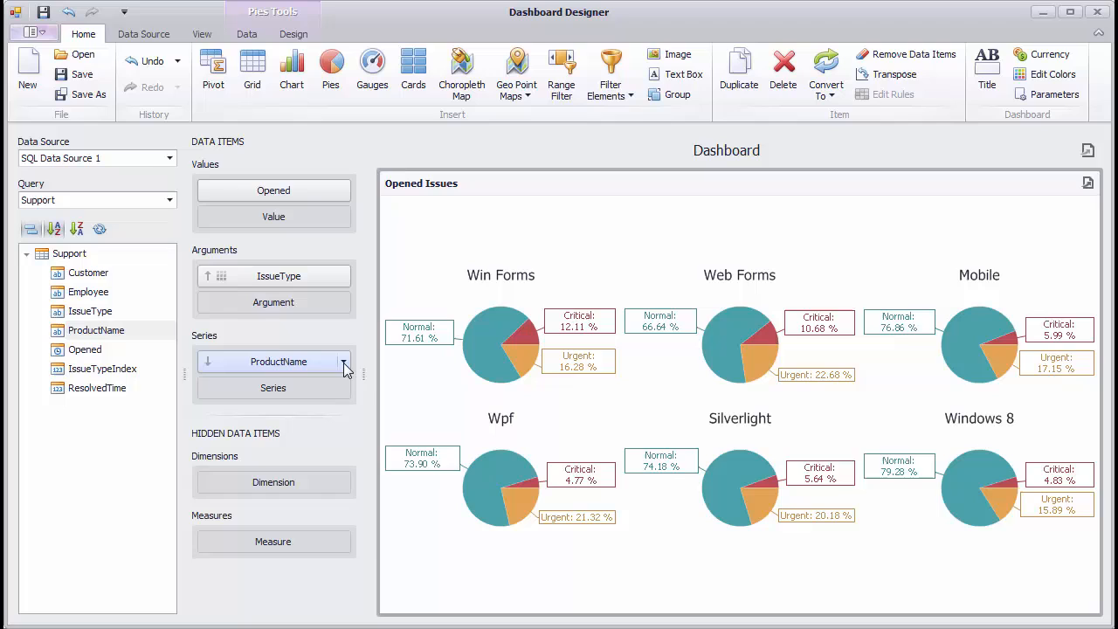
Enable Top N on ProductName so only the top three products appear.
click(344, 361)
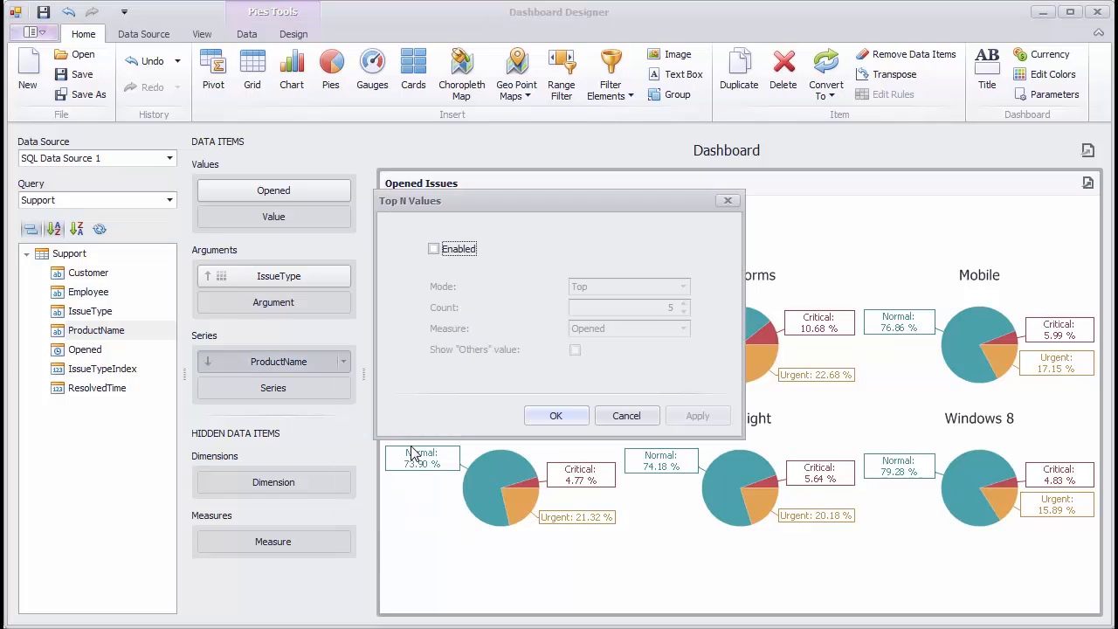
click(433, 248)
text(3)
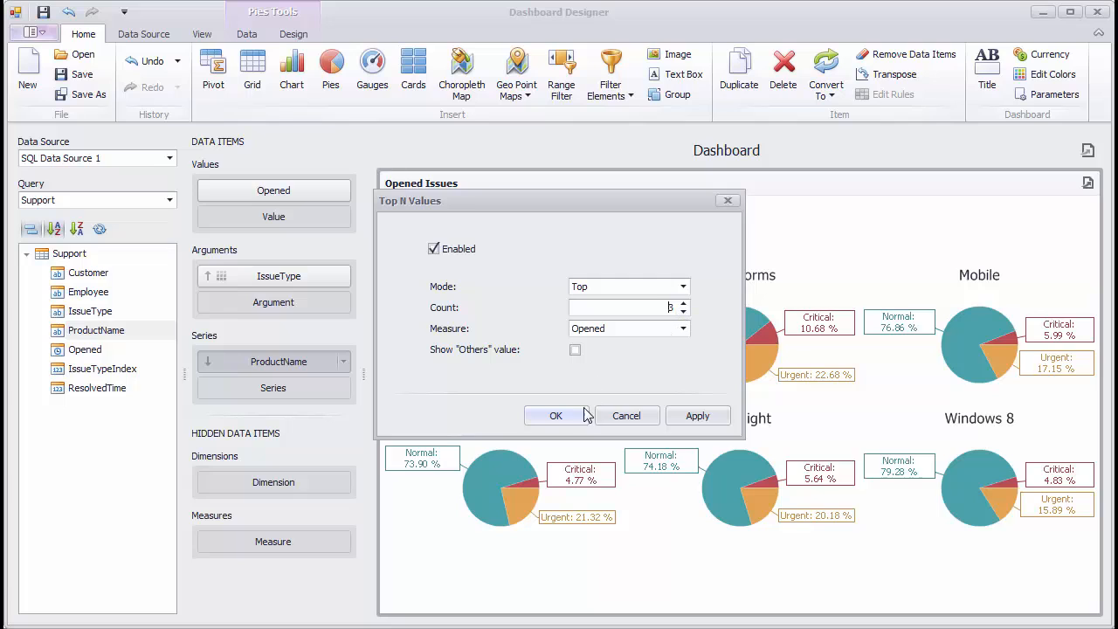
click(555, 415)
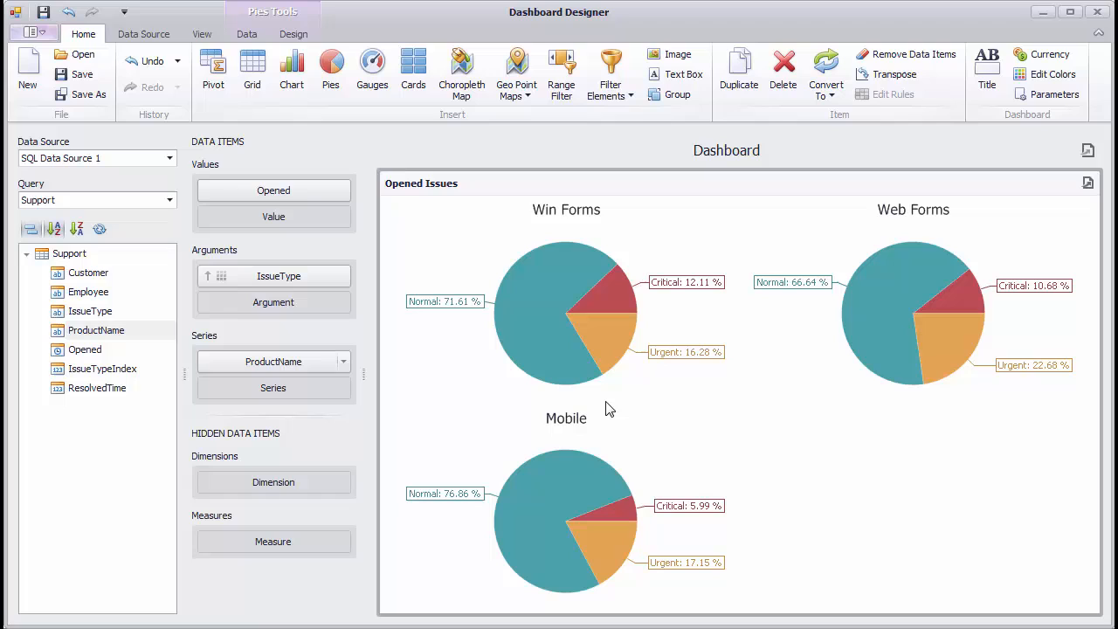
mouse_move(326, 174)
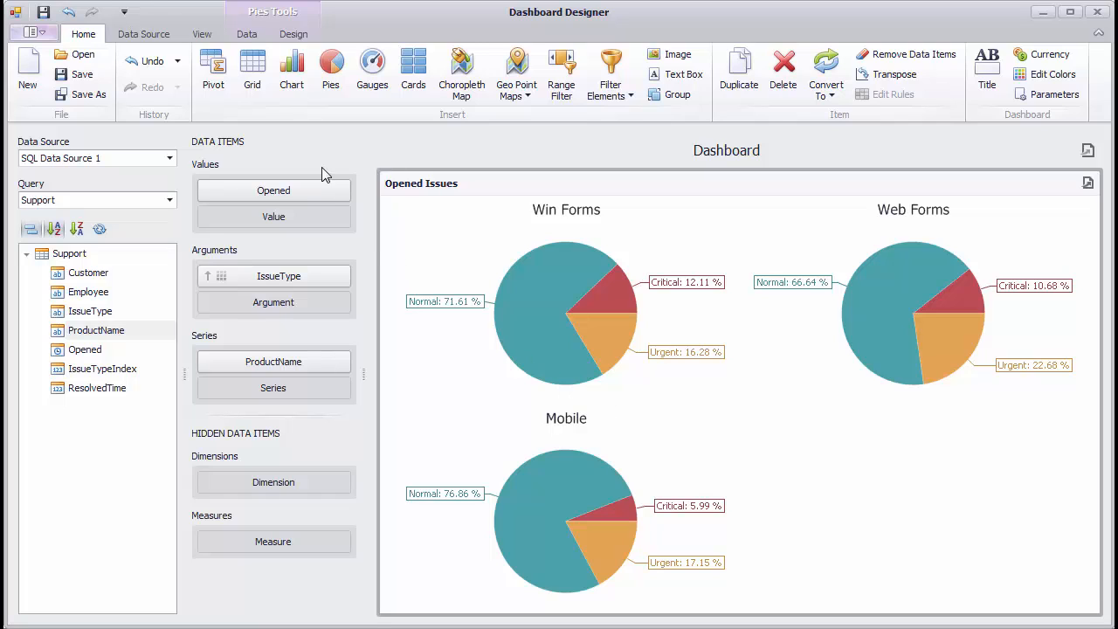
click(246, 34)
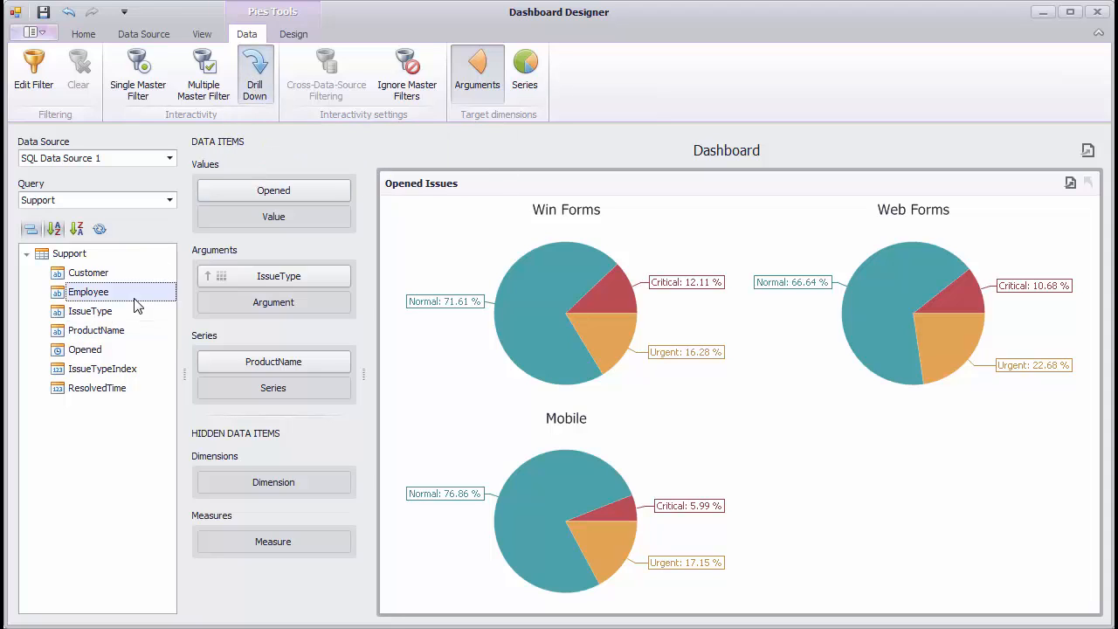
drag(88, 292, 258, 302)
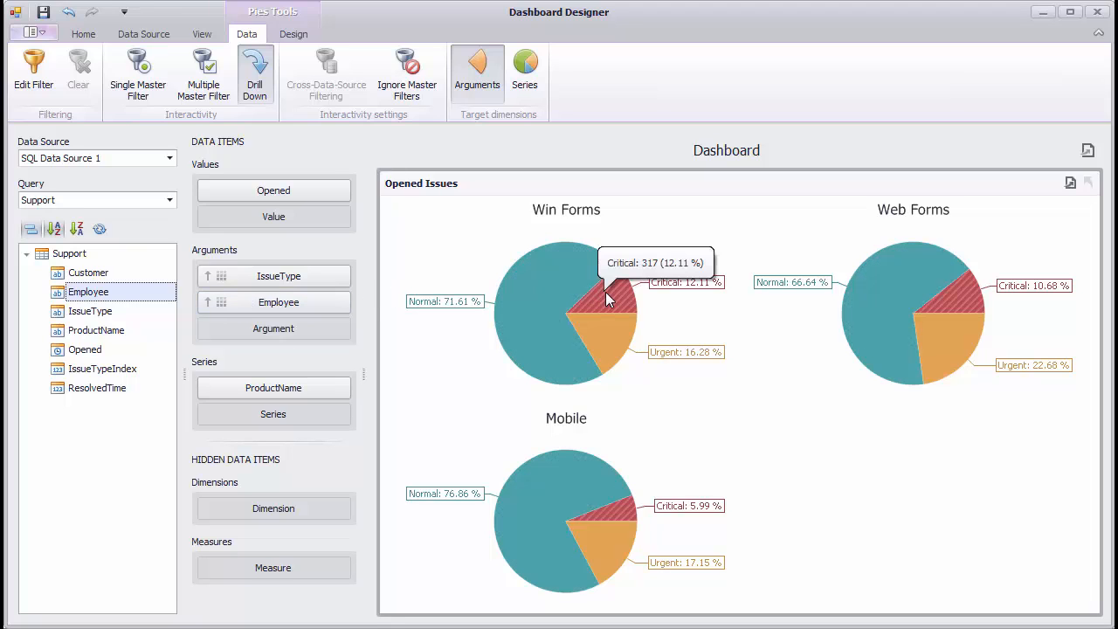
double_click(603, 288)
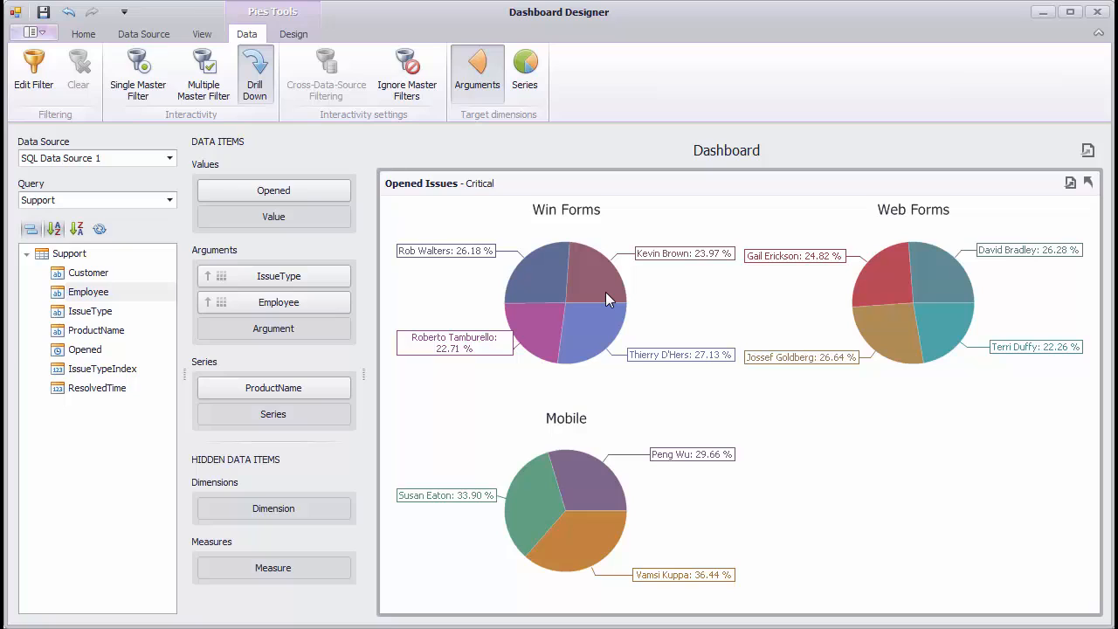
mouse_move(1029, 213)
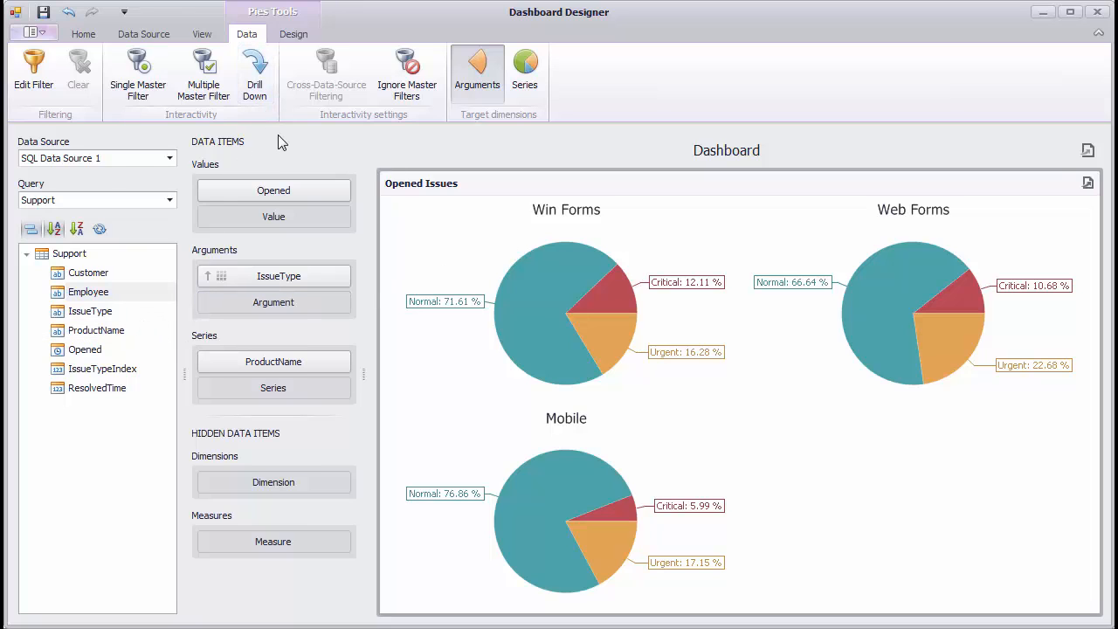
Add Chart 1 plotting Opened (Count) as bars by Opened Month-Year.
click(83, 34)
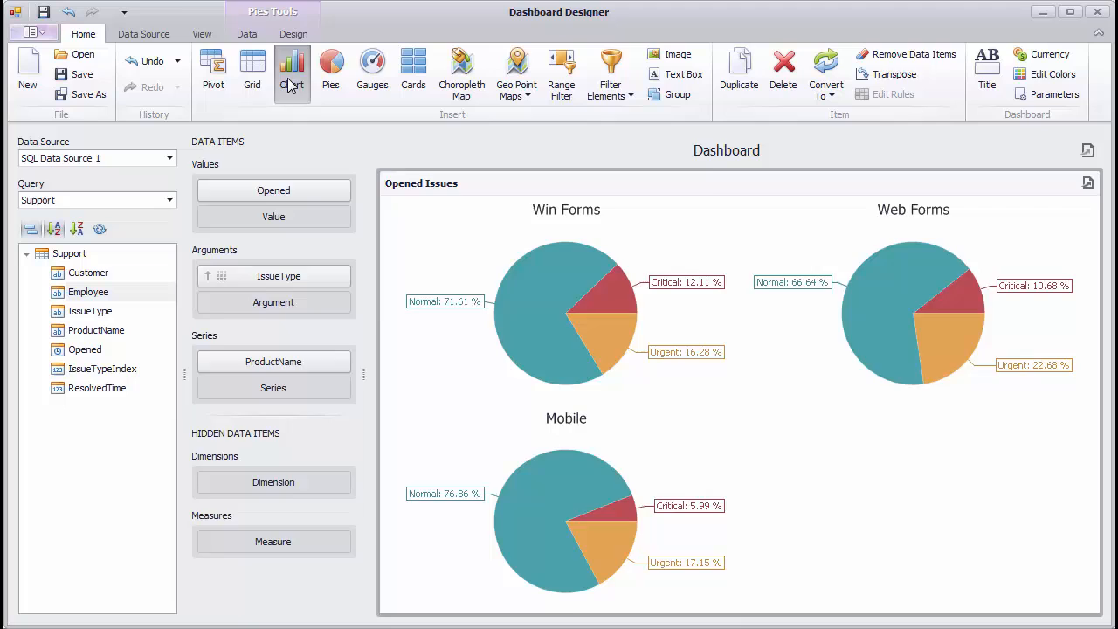
click(292, 75)
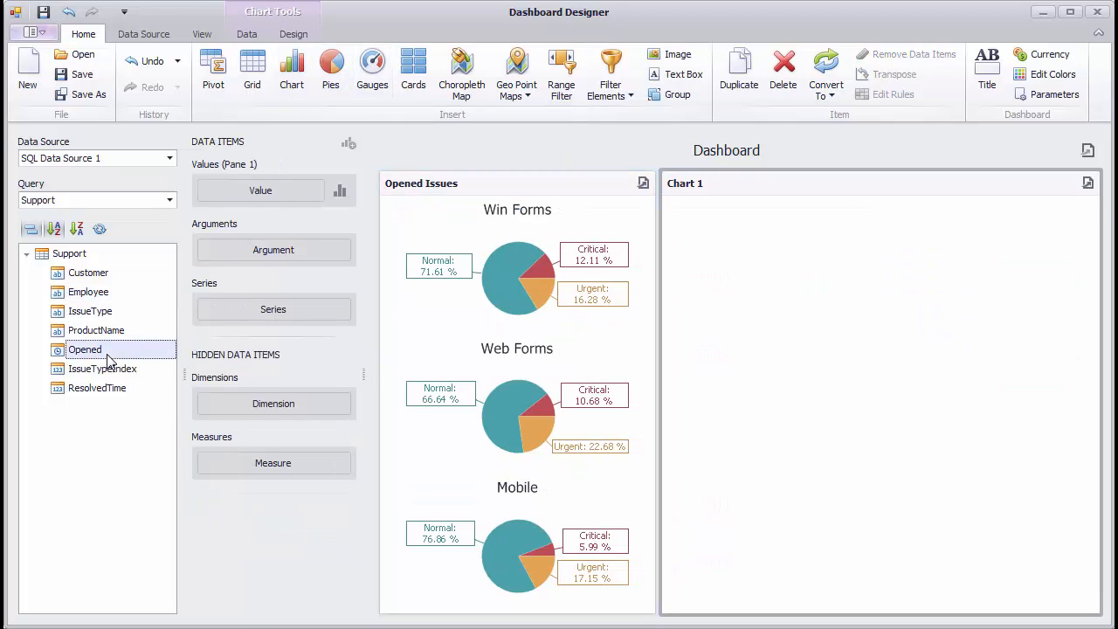
drag(85, 350, 260, 190)
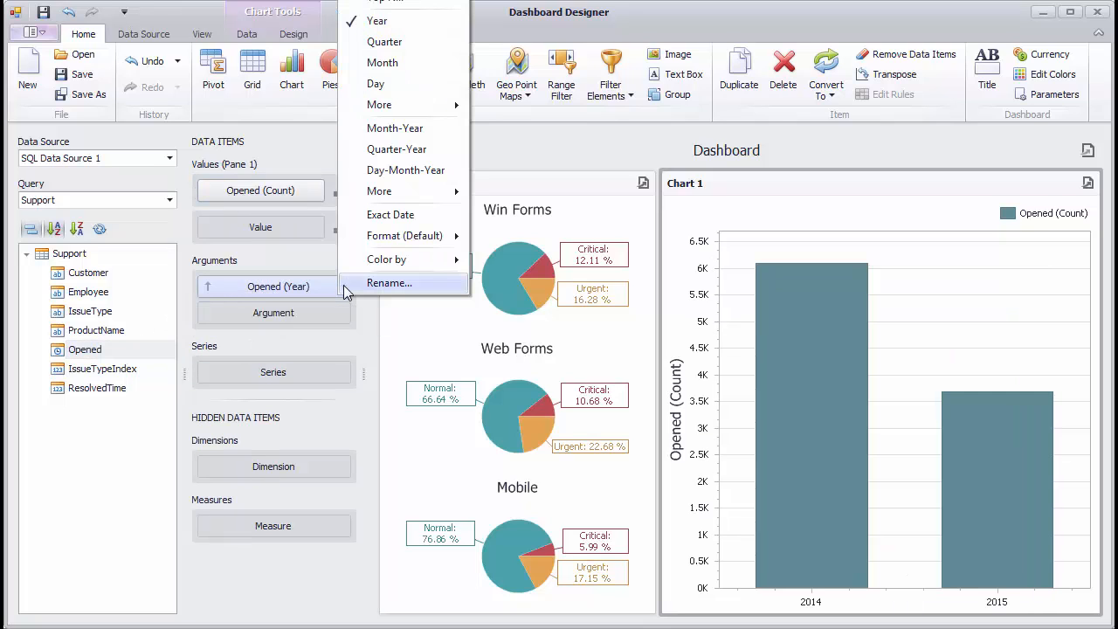
mouse_move(395, 127)
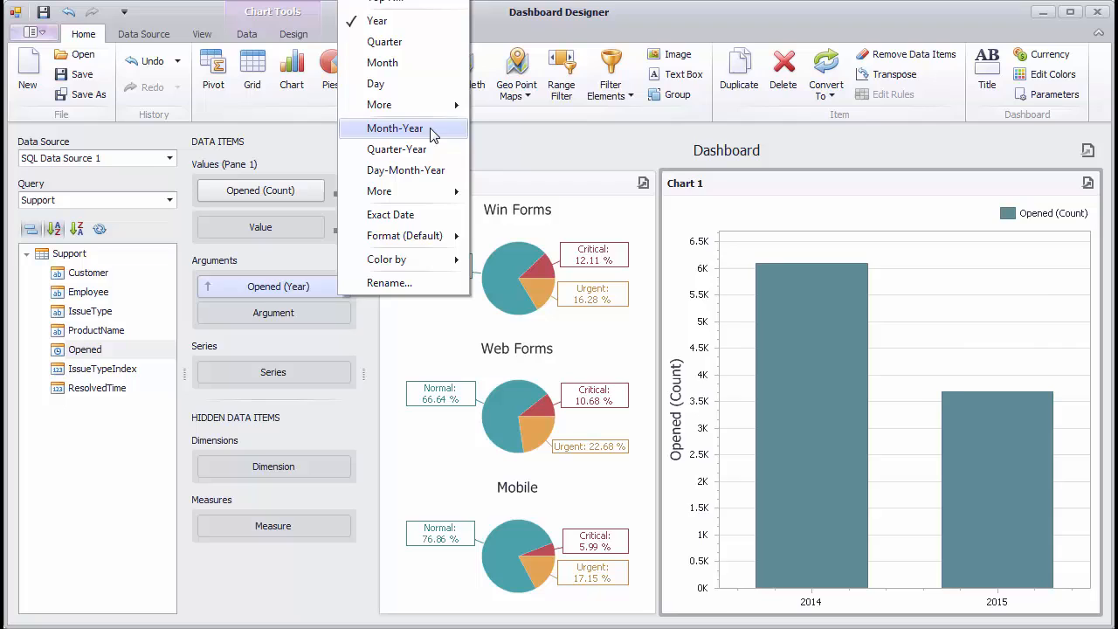
click(394, 128)
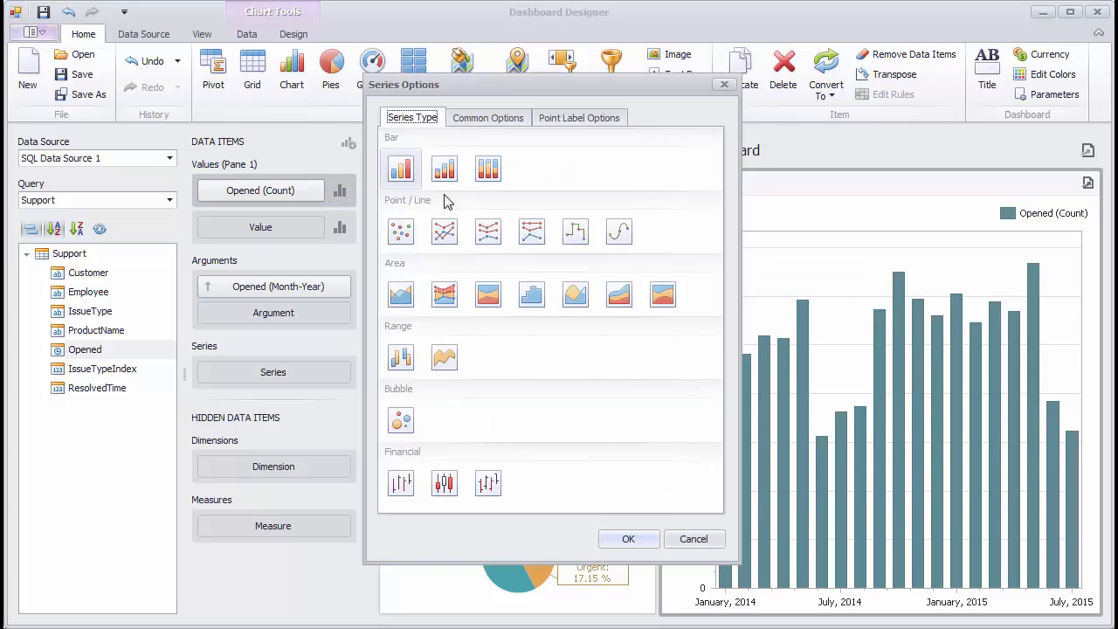
Set Chart 1 to Spline series and split it into Critical, Normal and Urgent lines.
click(619, 230)
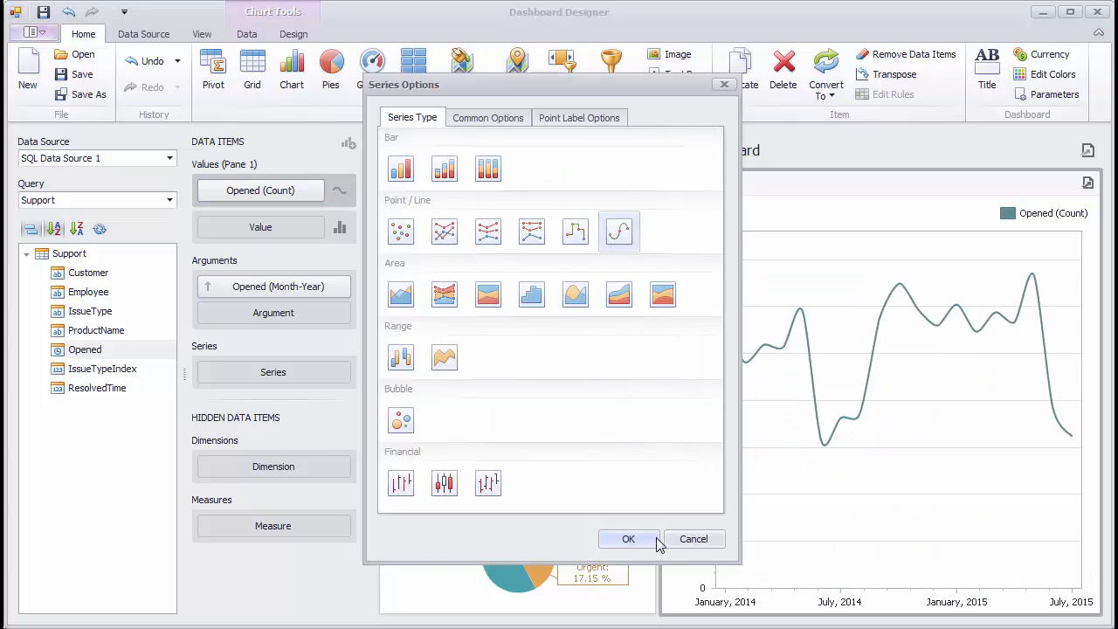
click(628, 539)
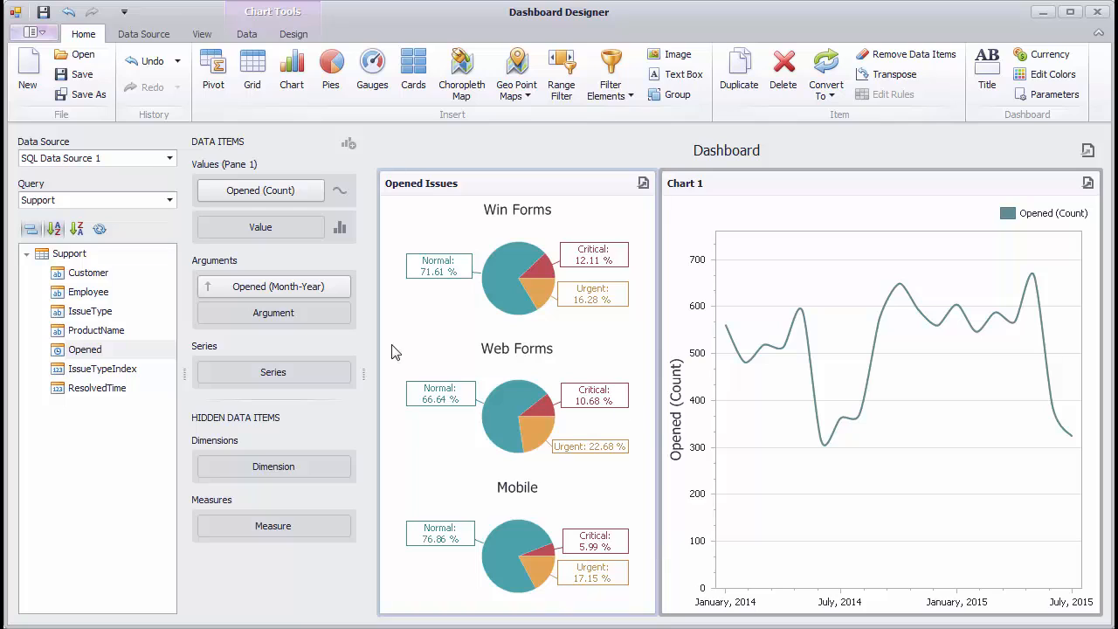
drag(90, 311, 273, 371)
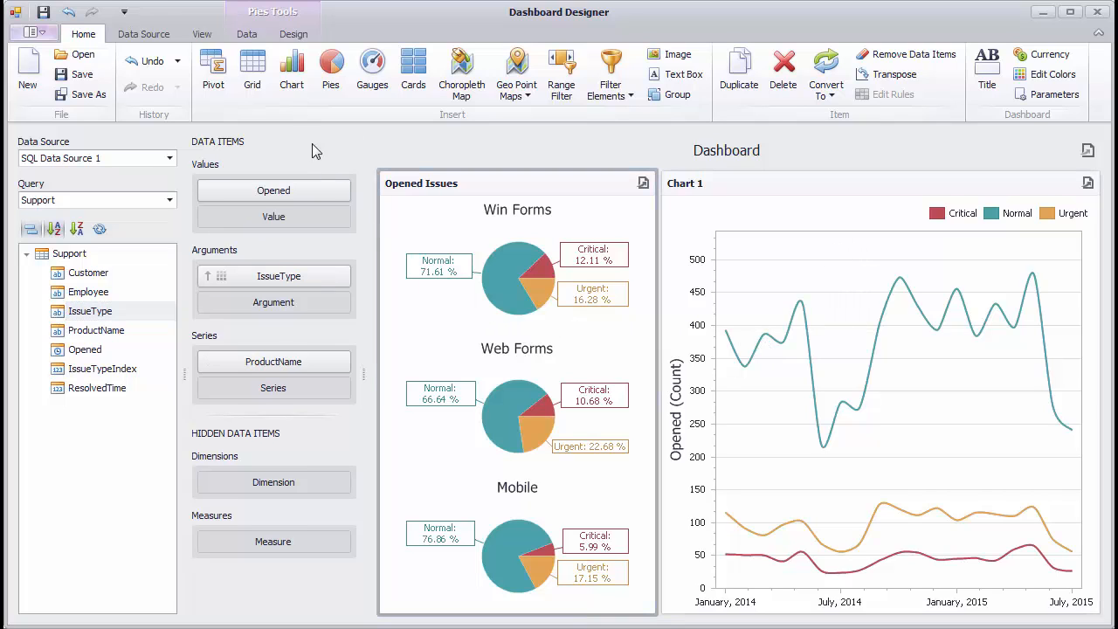
Enable Multiple Master Filter on the Opened Issues pies and test it with a slice.
click(246, 33)
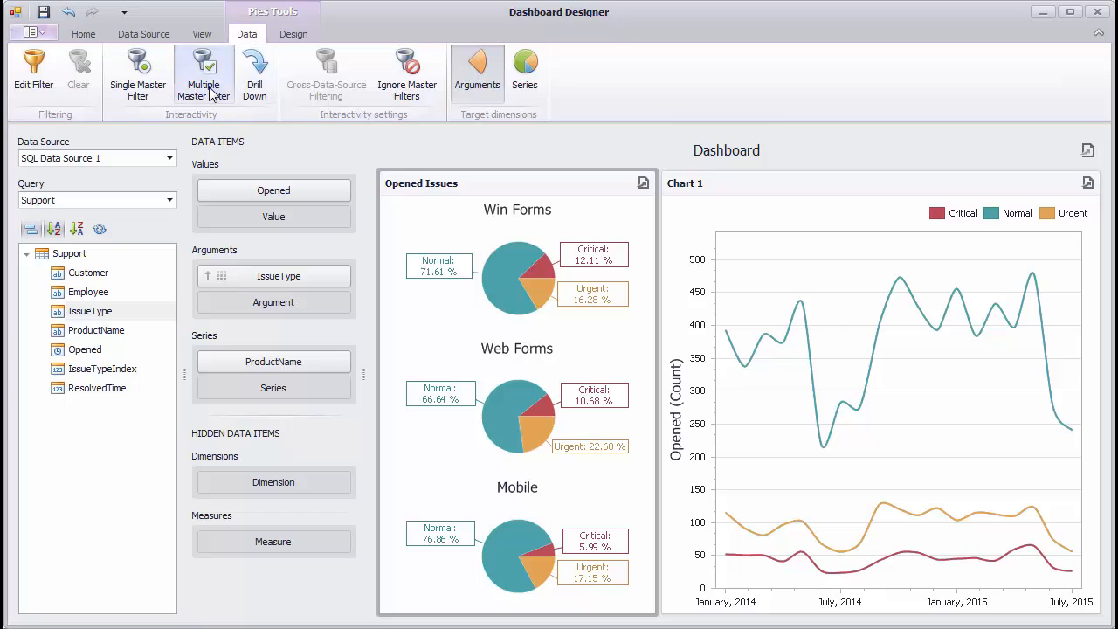
click(204, 75)
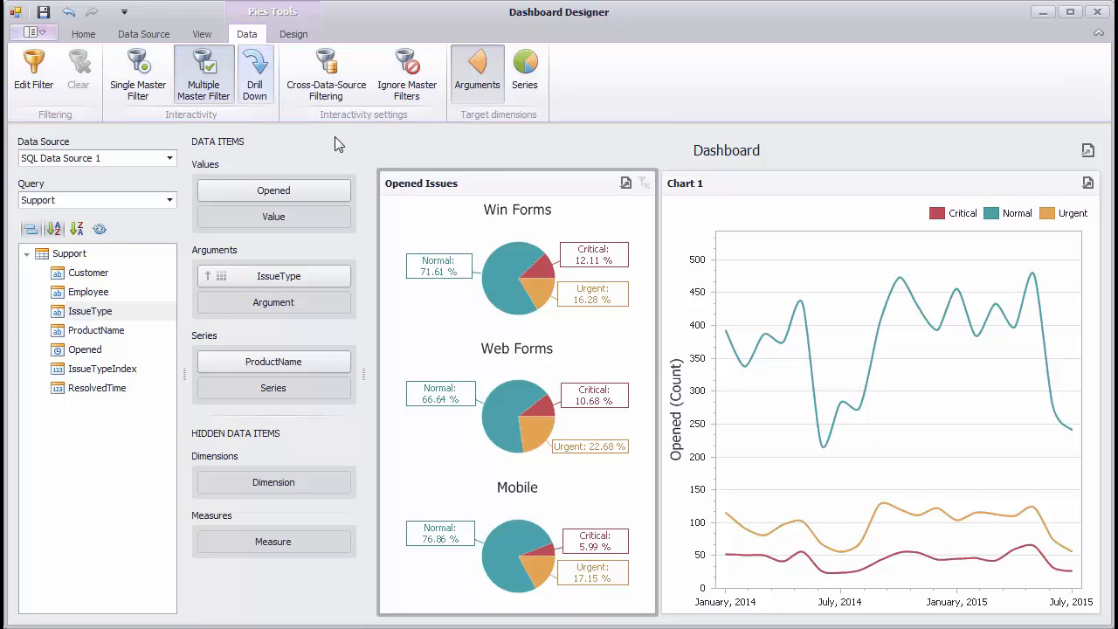
mouse_move(546, 276)
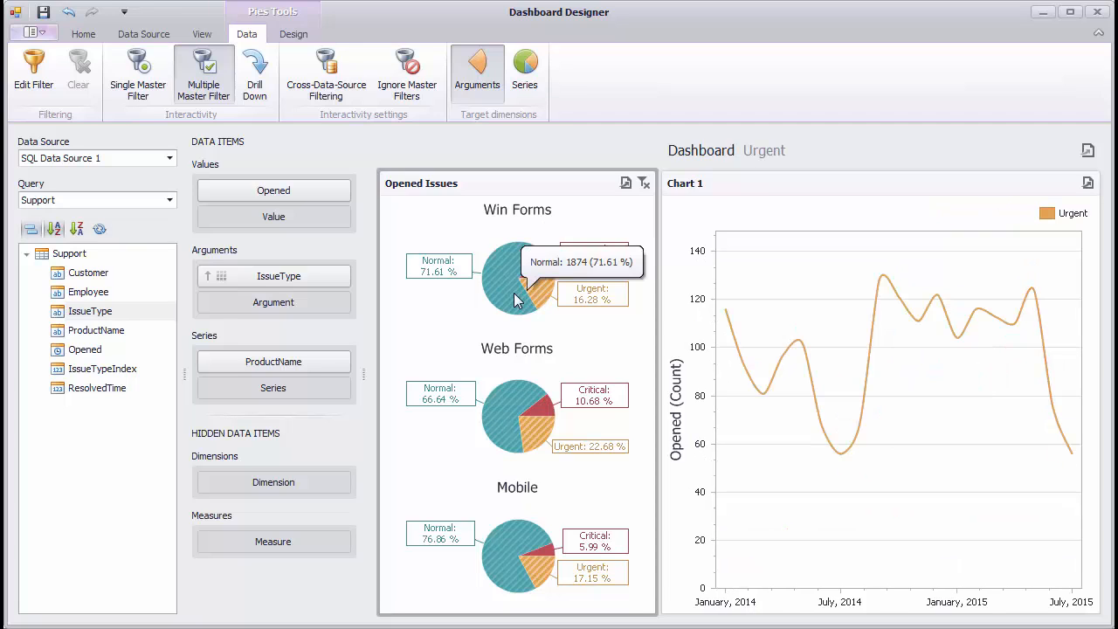
click(517, 262)
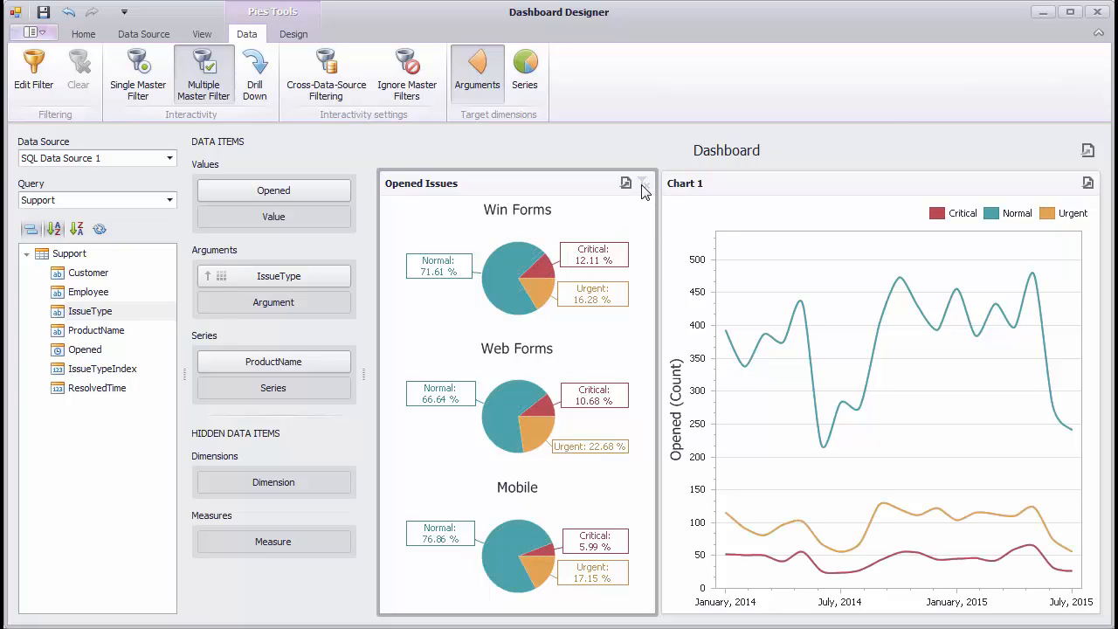
mouse_move(568, 138)
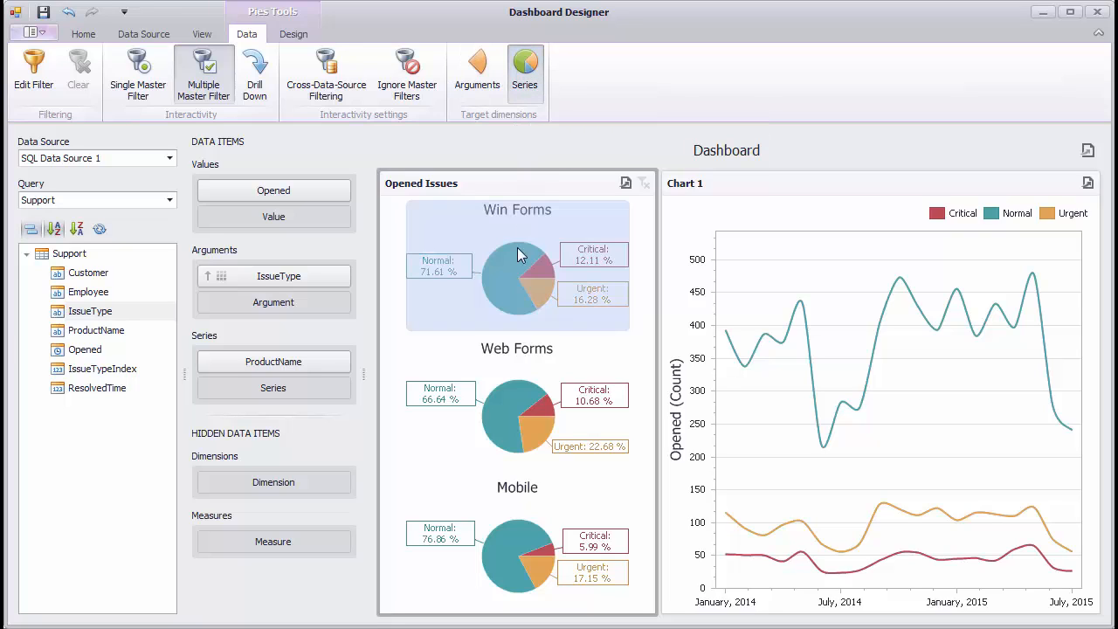
Filter the chart by Win Forms and Mobile pies, clear it, and turn master filtering off.
click(518, 275)
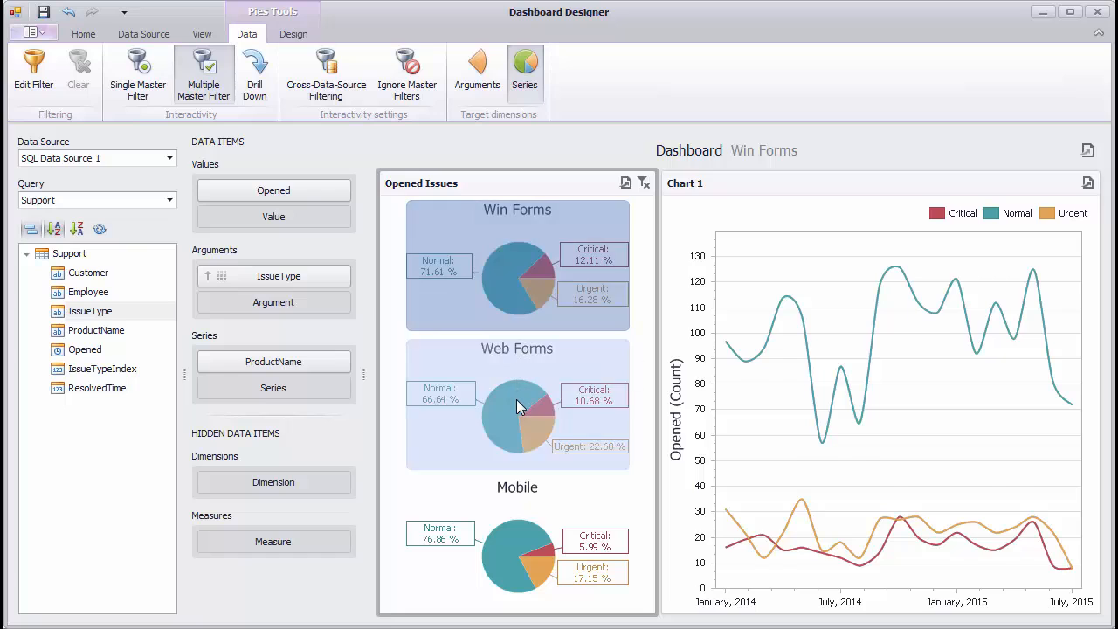
click(517, 554)
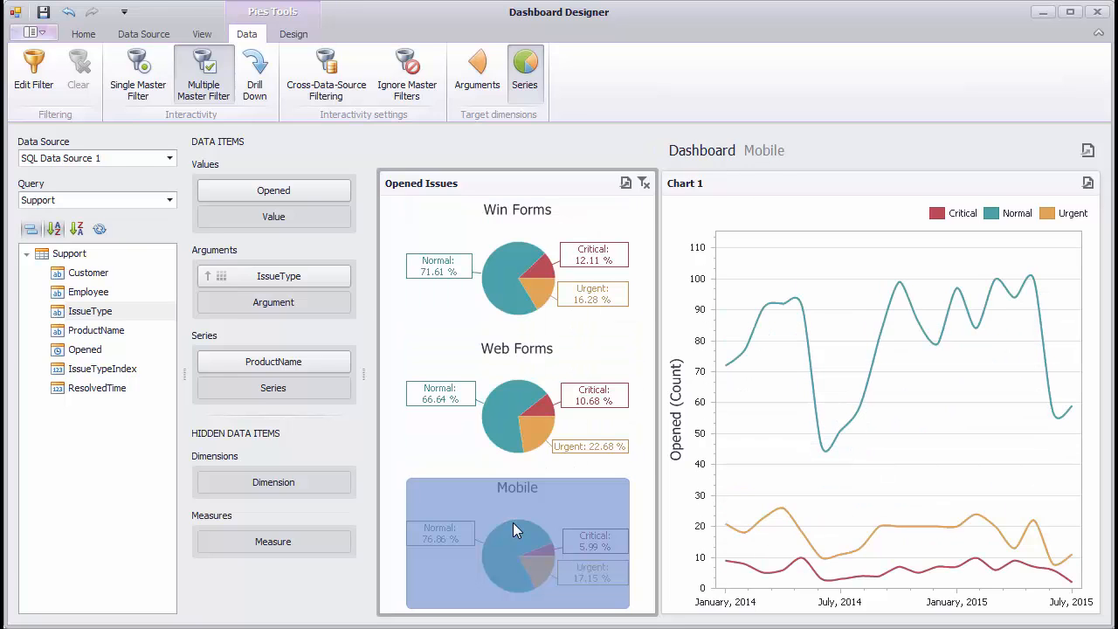
click(645, 183)
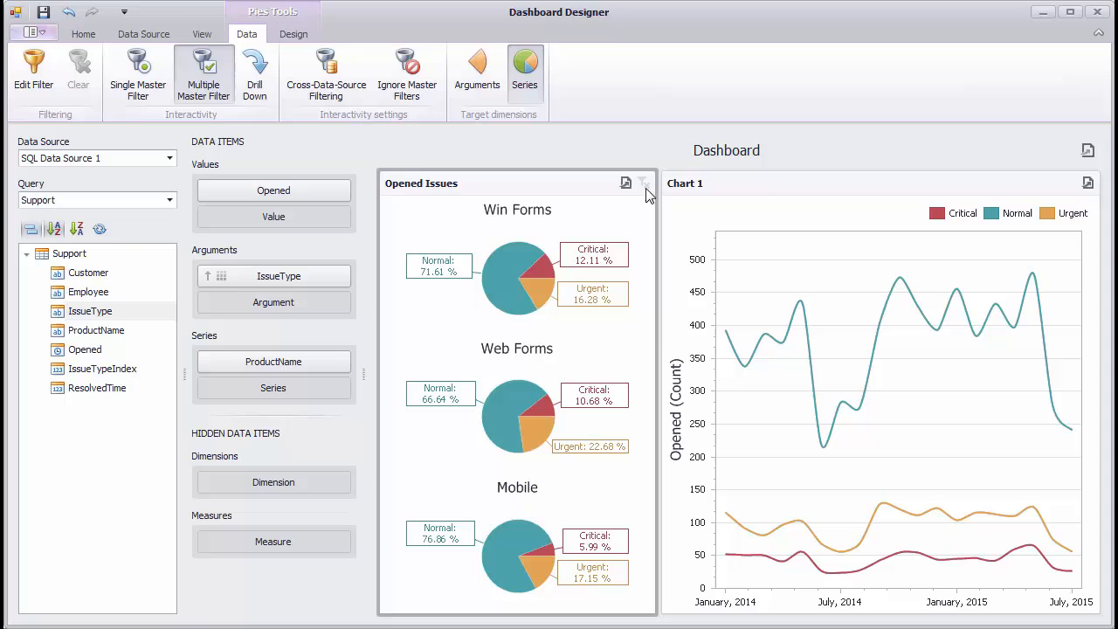
mouse_move(774, 275)
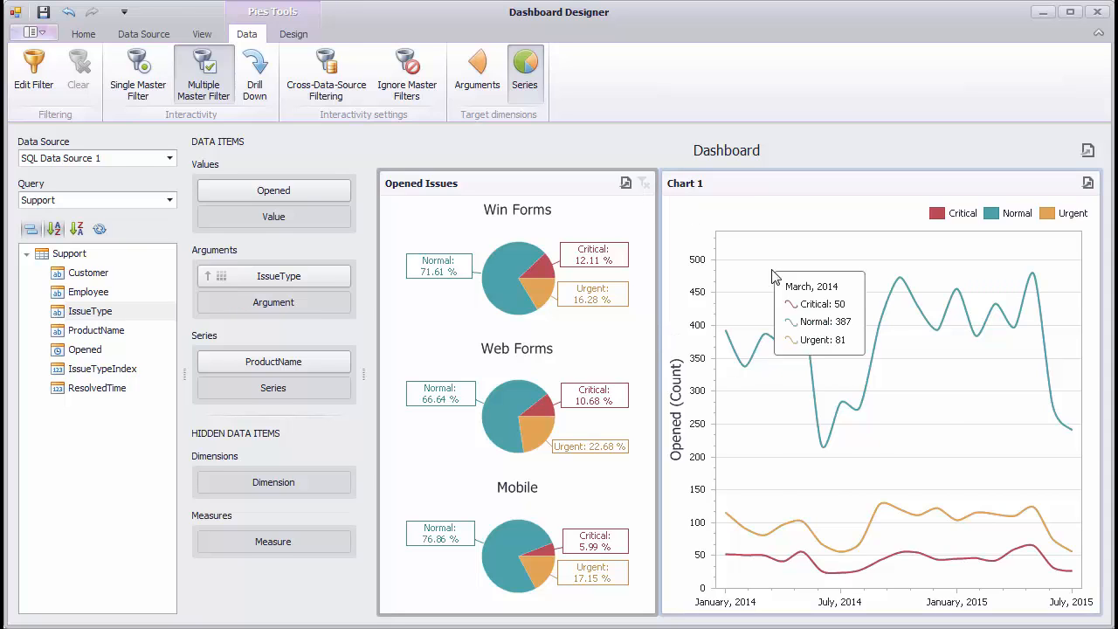
mouse_move(204, 74)
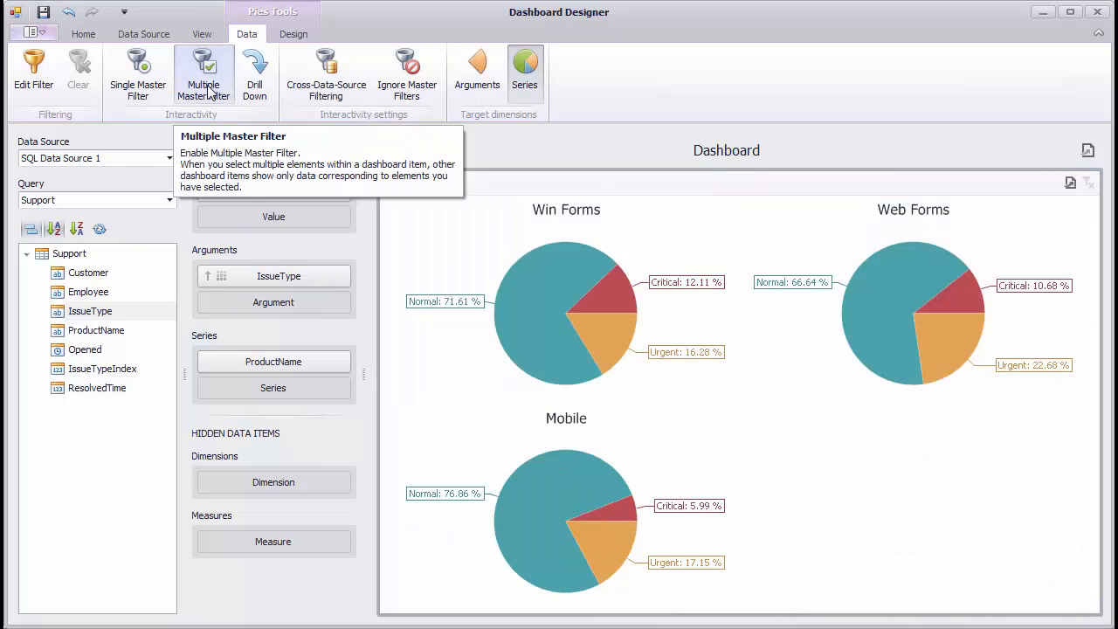
click(342, 361)
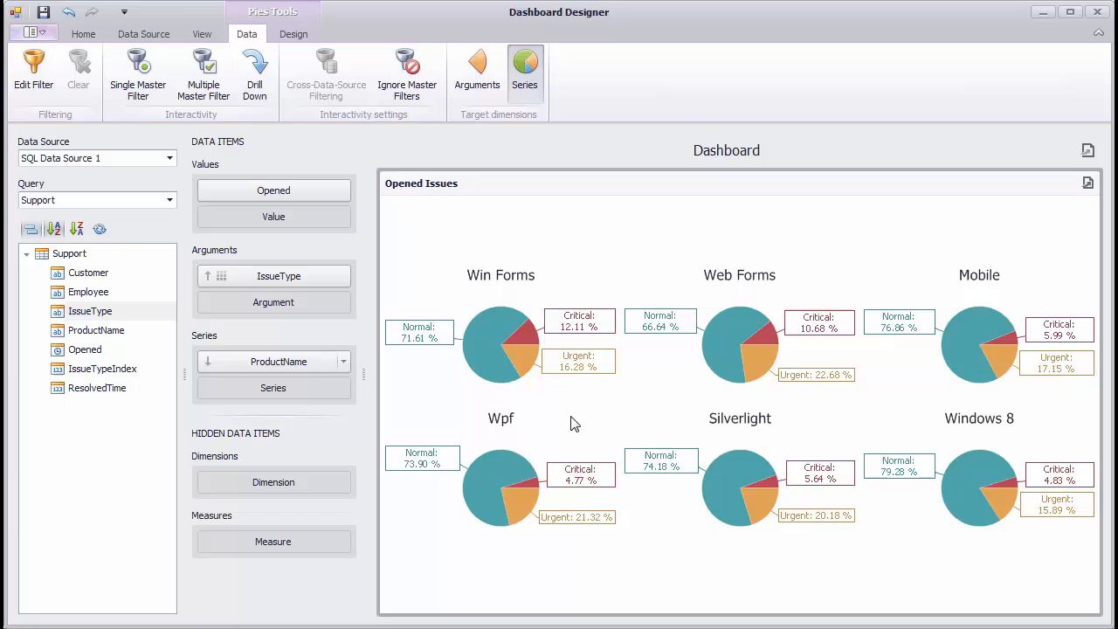
click(294, 34)
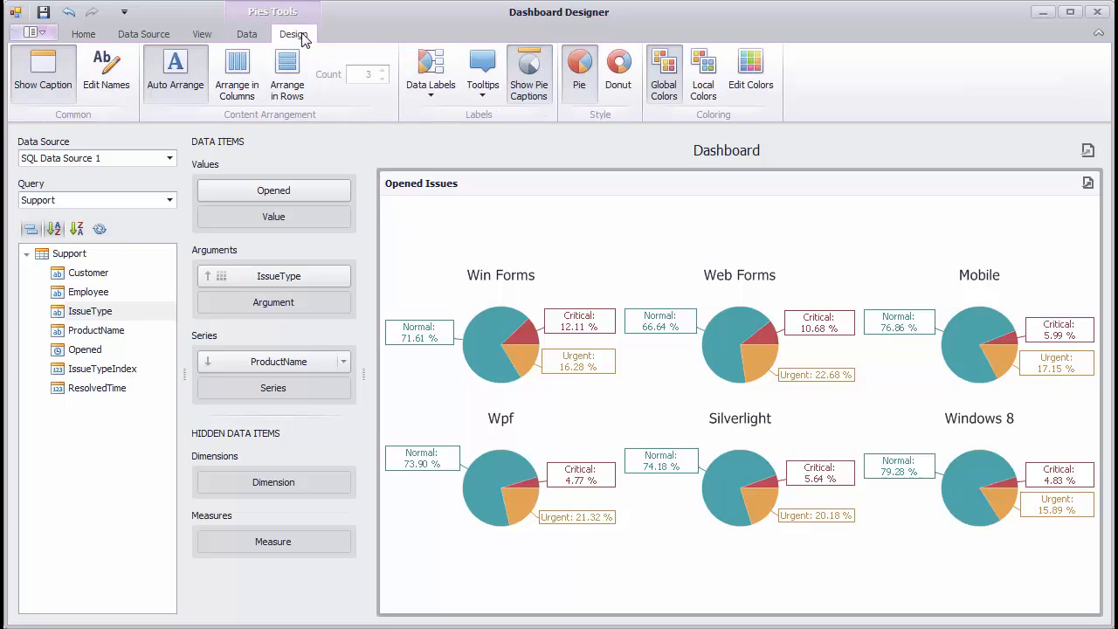
mouse_move(175, 72)
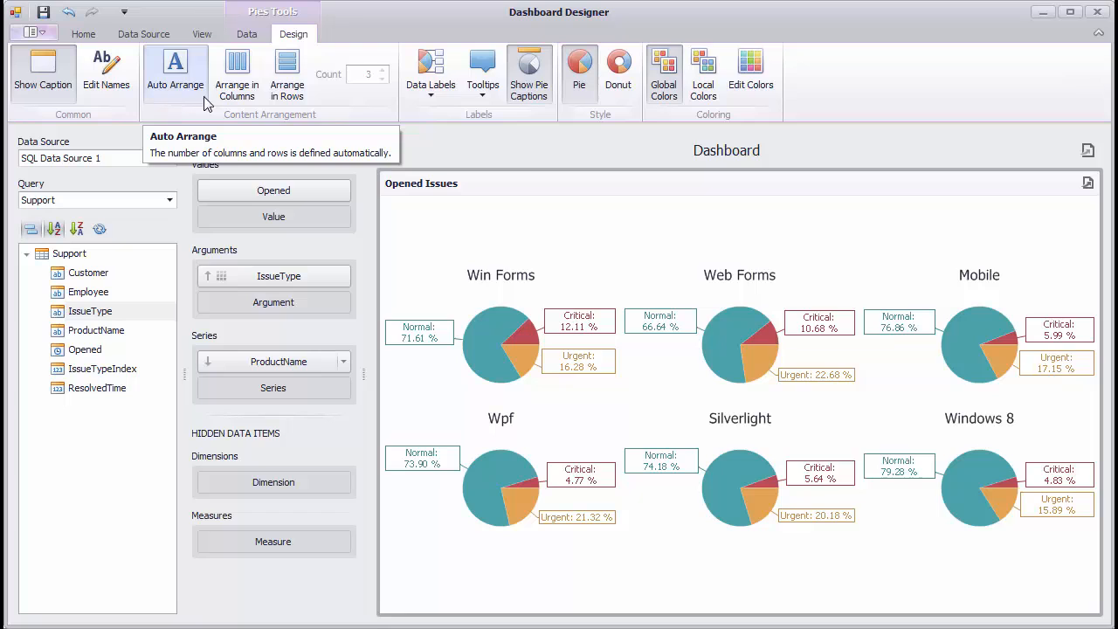
mouse_move(237, 75)
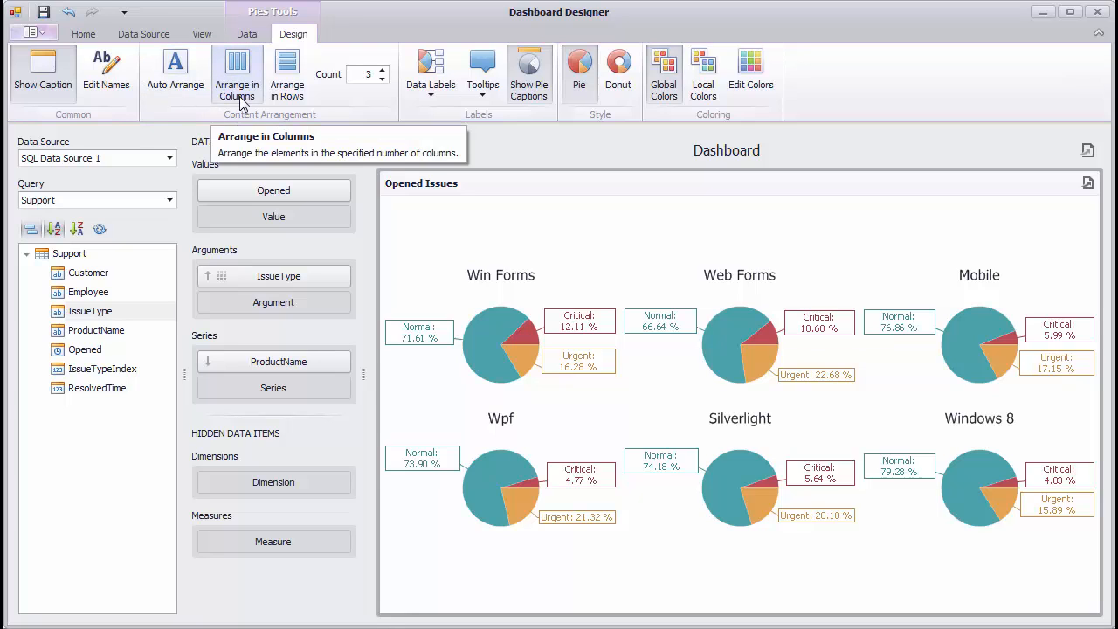
Try a two-column pie arrangement, then arrange the pies in rows with a count of 3.
click(382, 80)
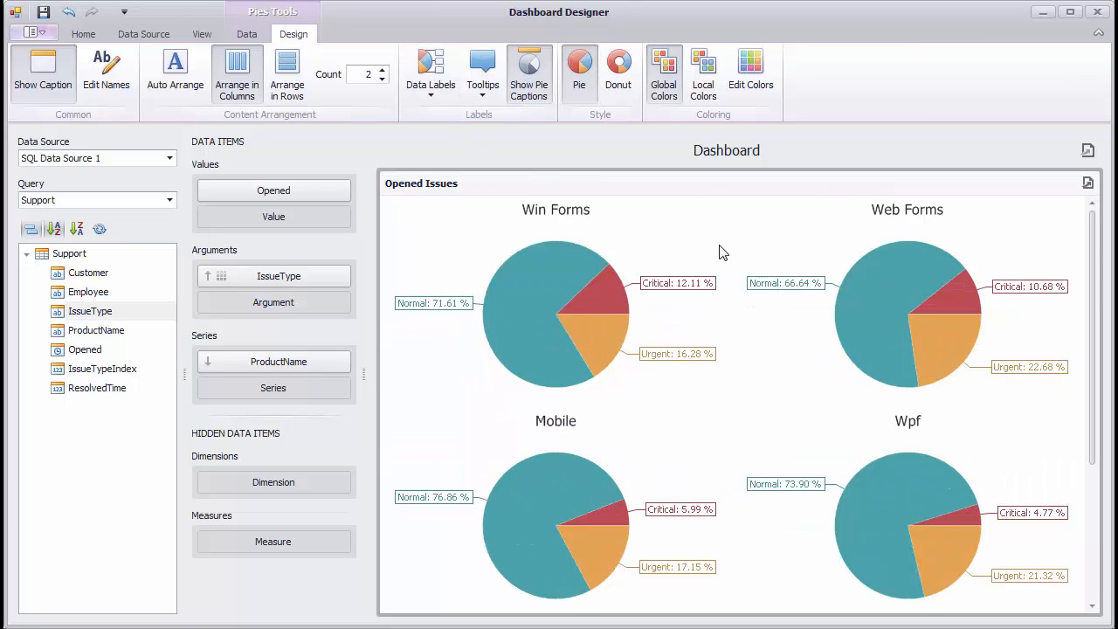
mouse_move(1092, 280)
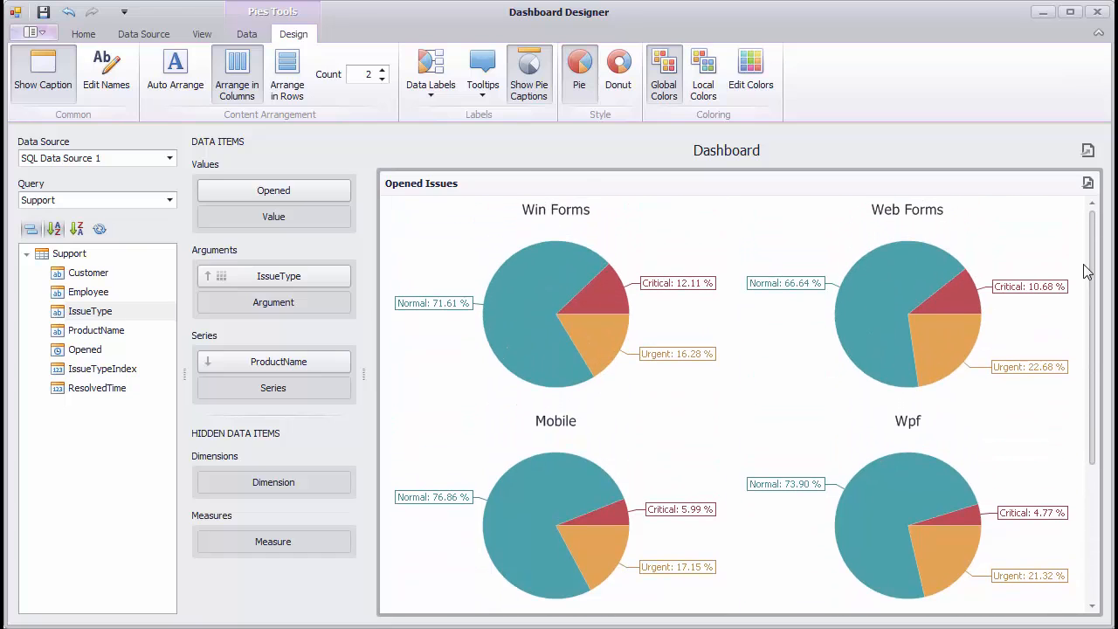
mouse_move(382, 76)
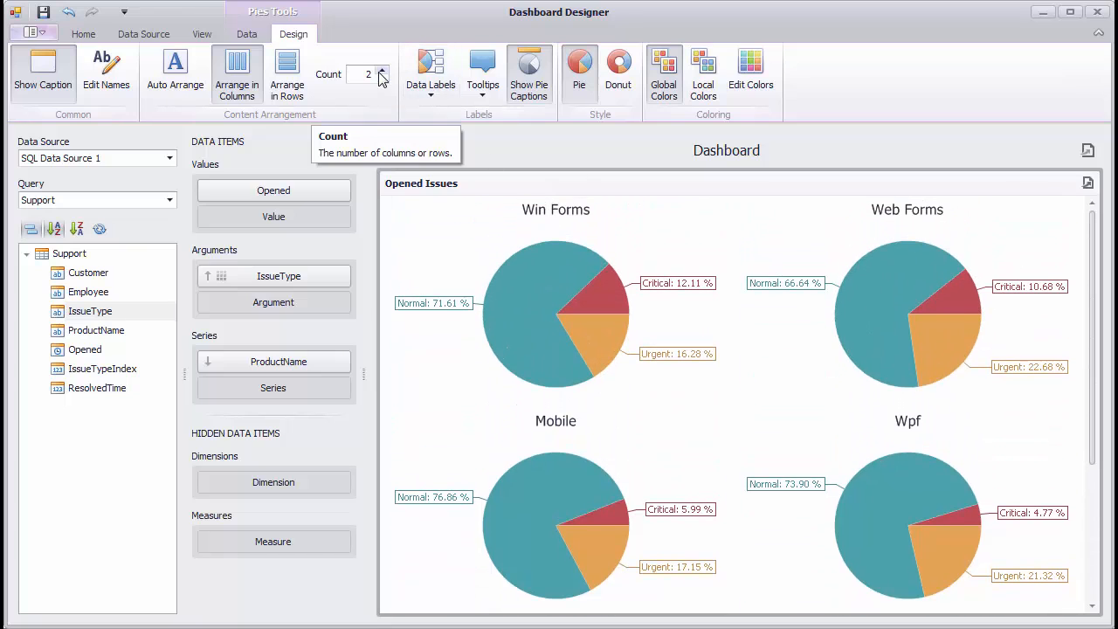
click(381, 70)
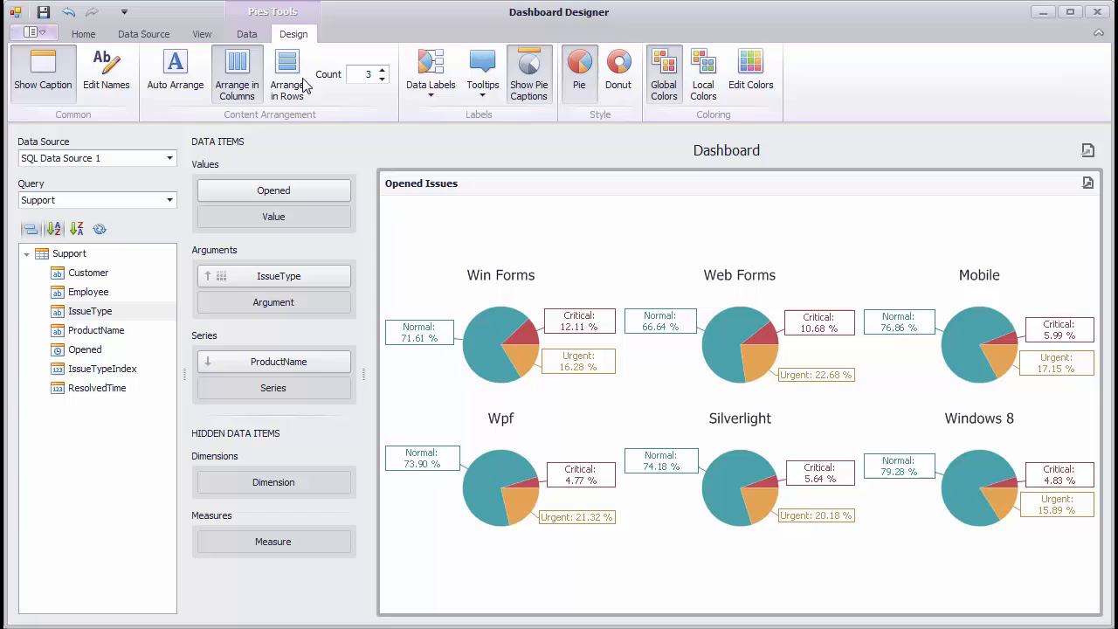
click(287, 72)
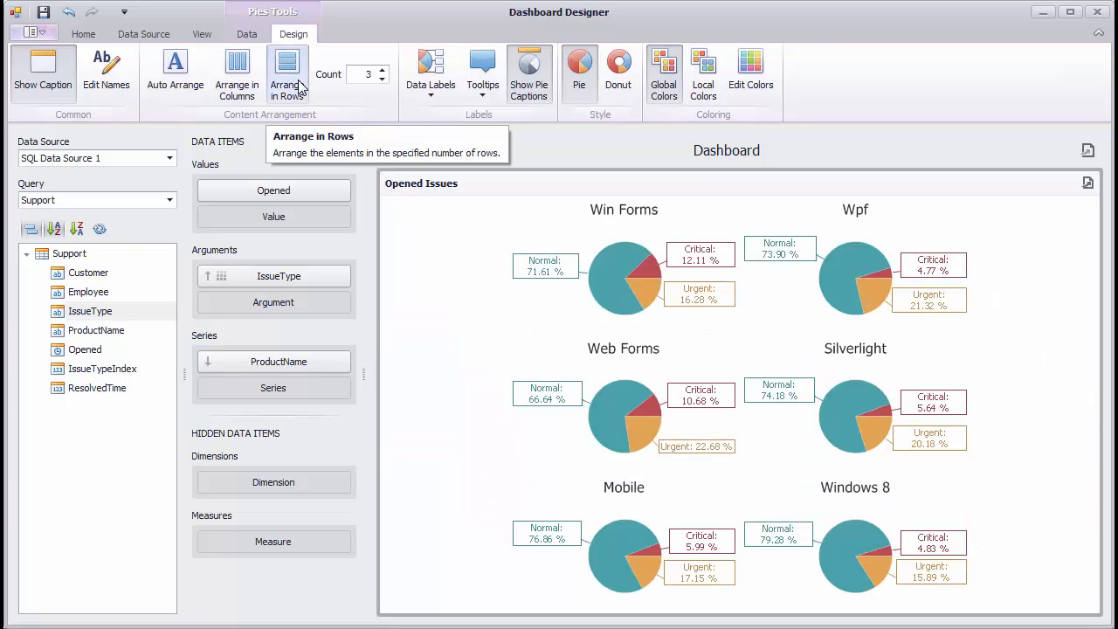
mouse_move(355, 105)
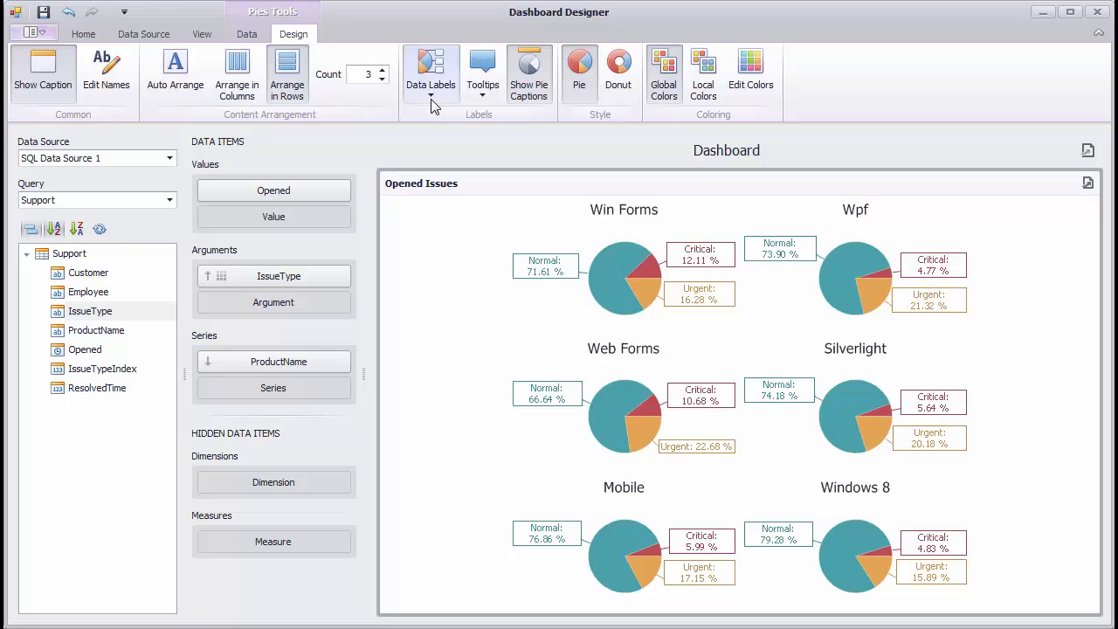
Set slice data labels to Value and tooltips to Percent only.
click(430, 74)
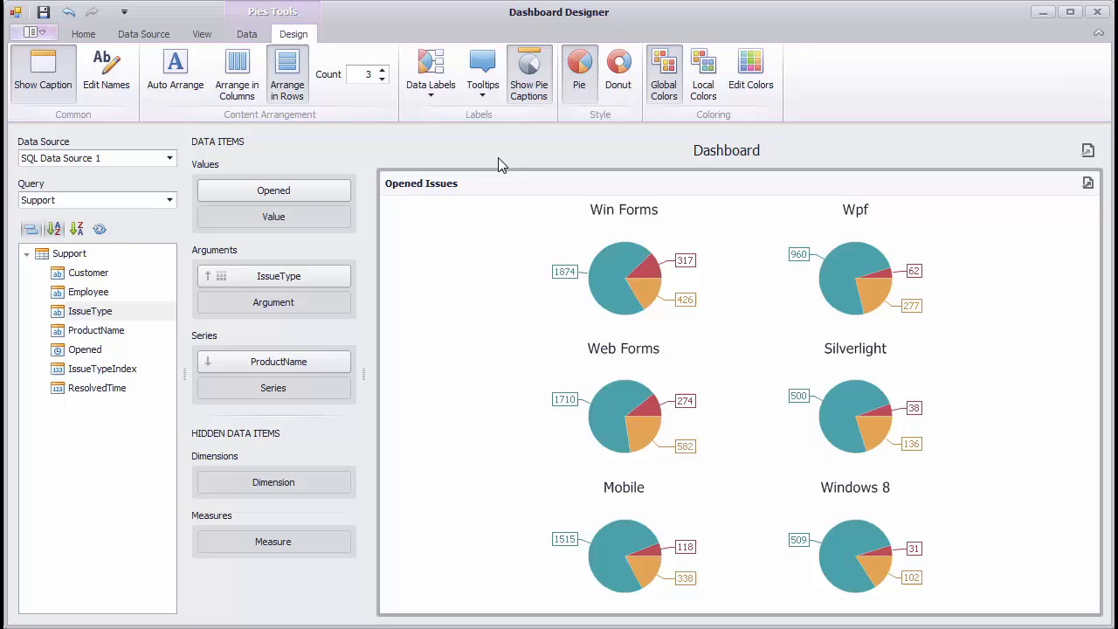
mouse_move(572, 275)
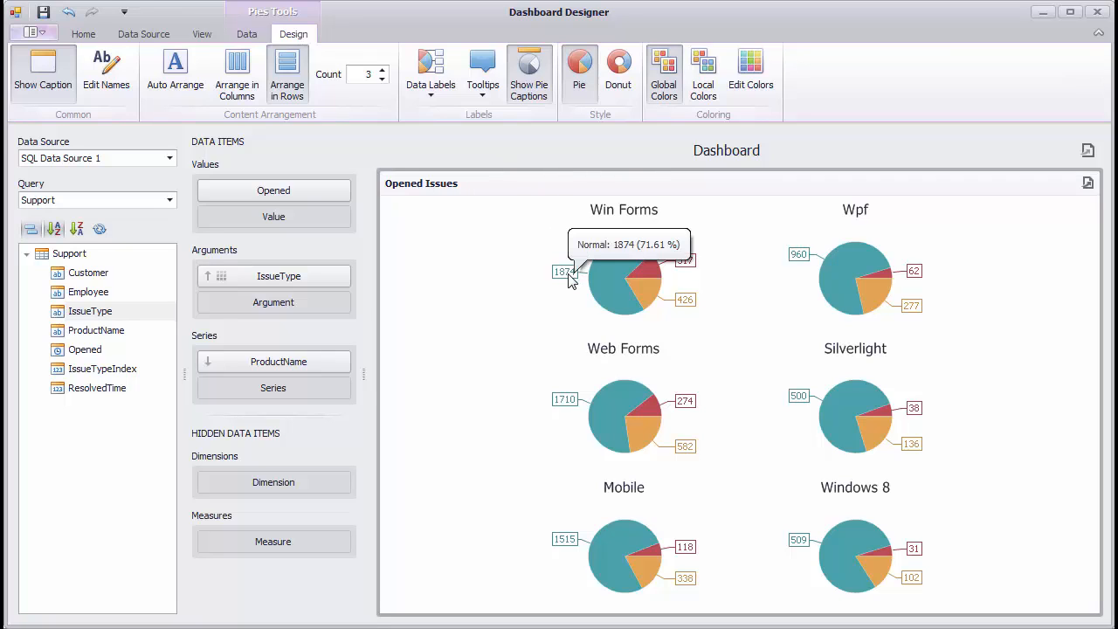
mouse_move(524, 193)
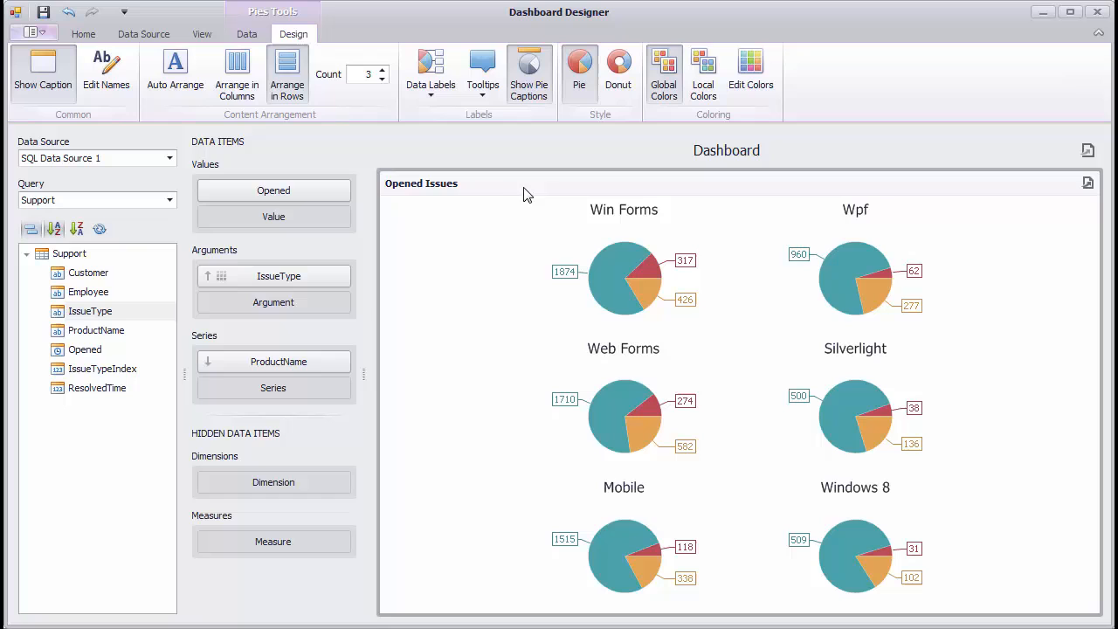
click(482, 74)
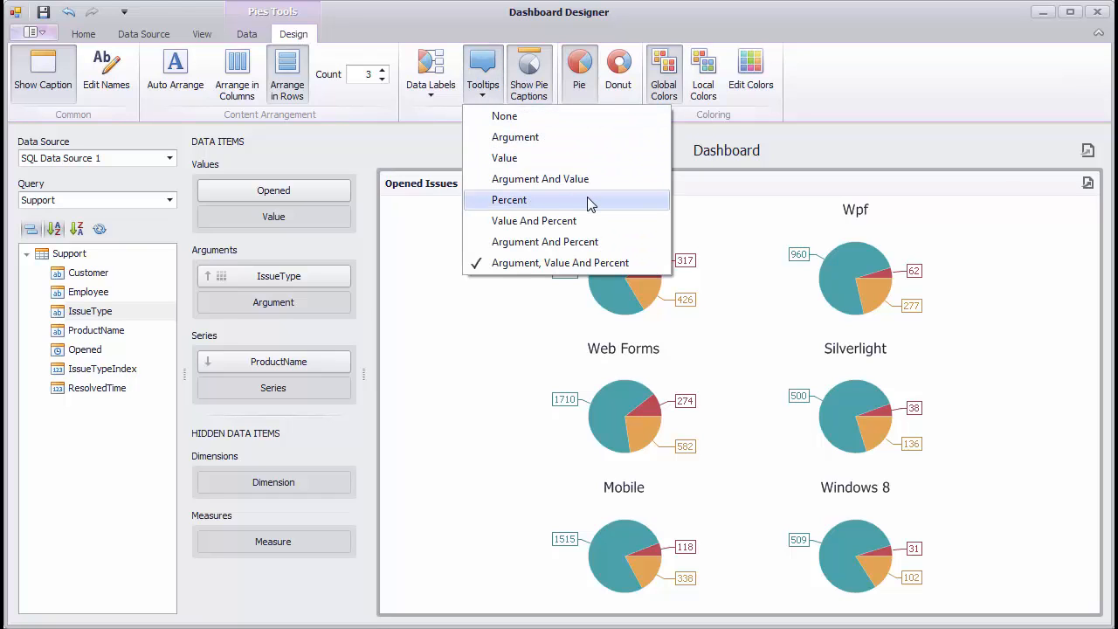
click(509, 199)
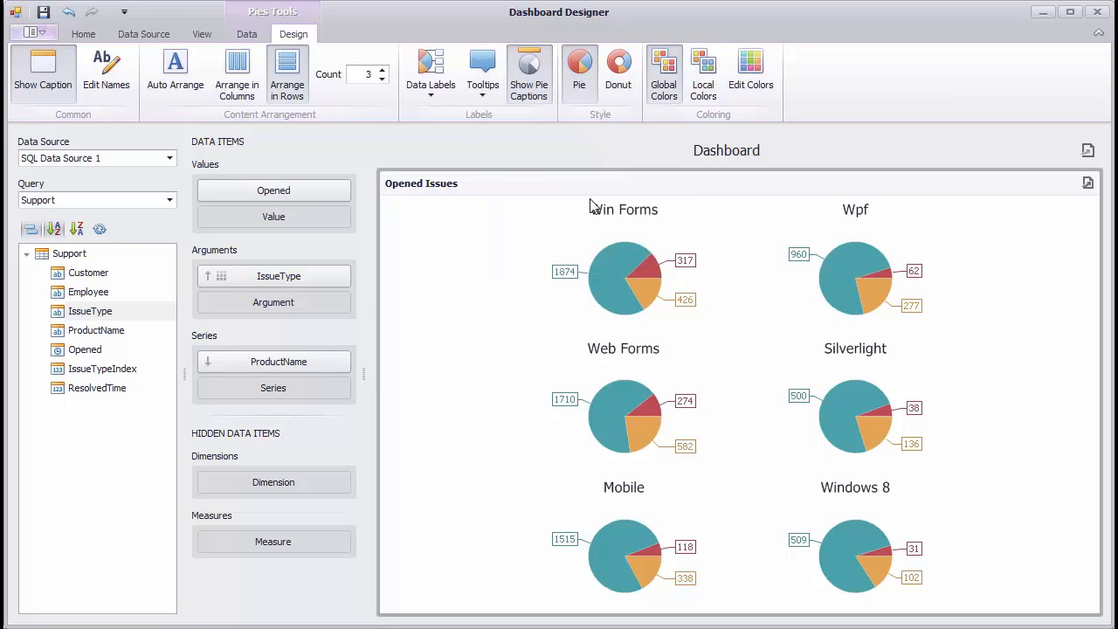
mouse_move(582, 281)
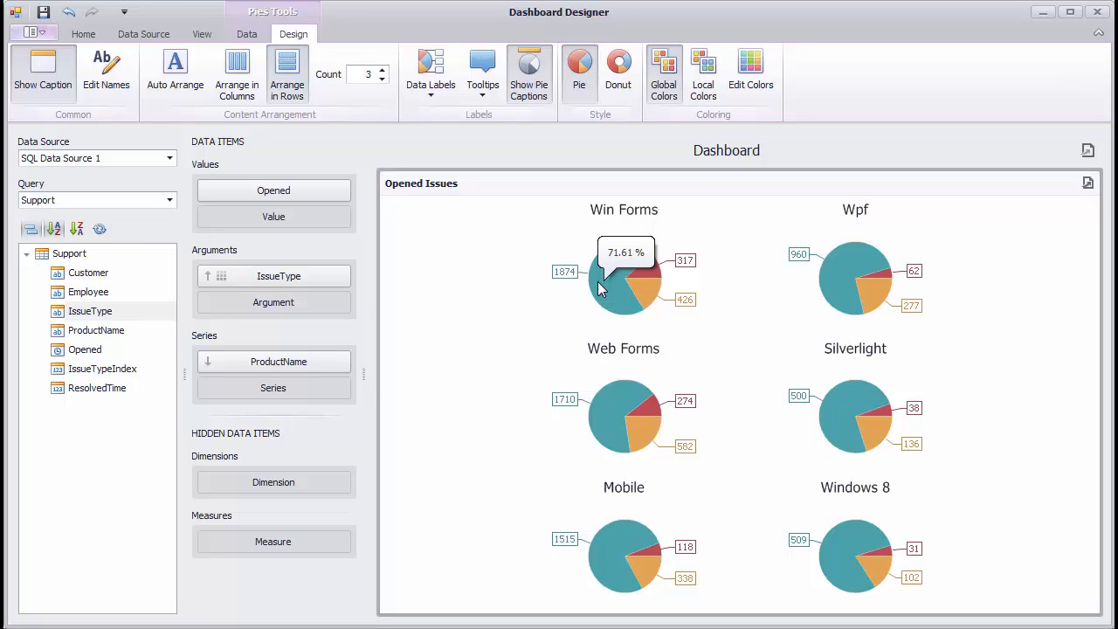
mouse_move(540, 129)
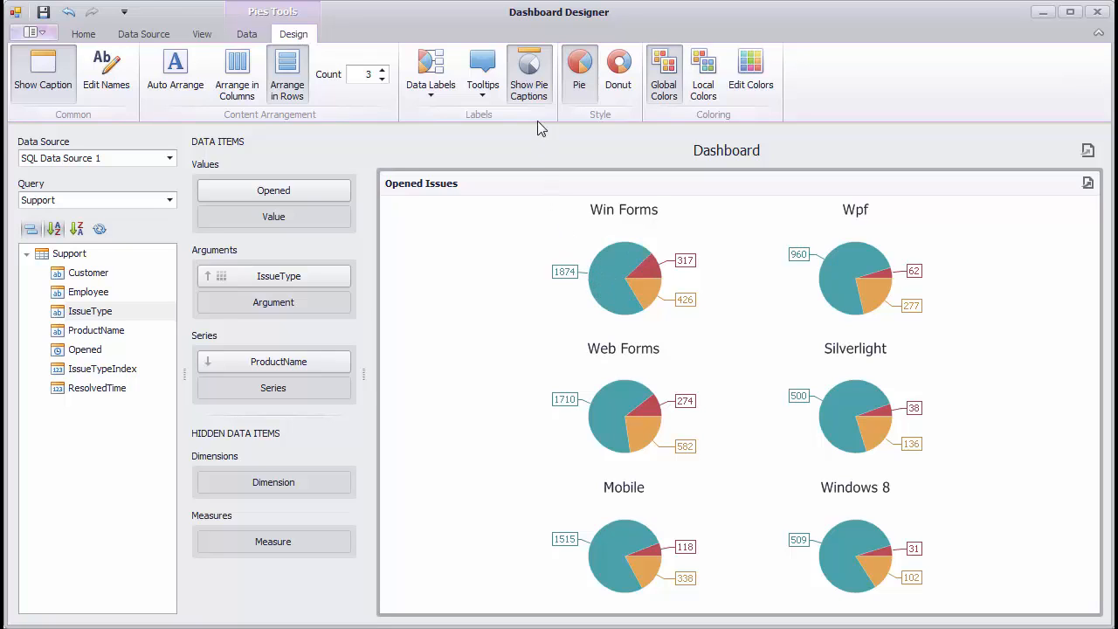
mouse_move(529, 74)
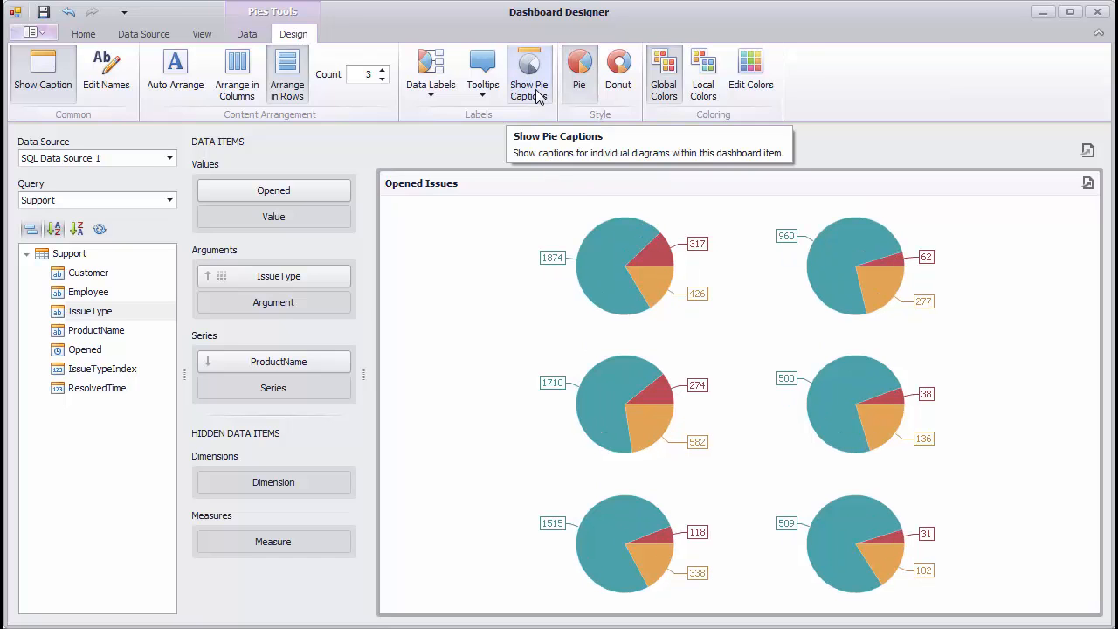
Turn Show Pie Captions back on and switch the six product pies to the Donut style.
click(528, 72)
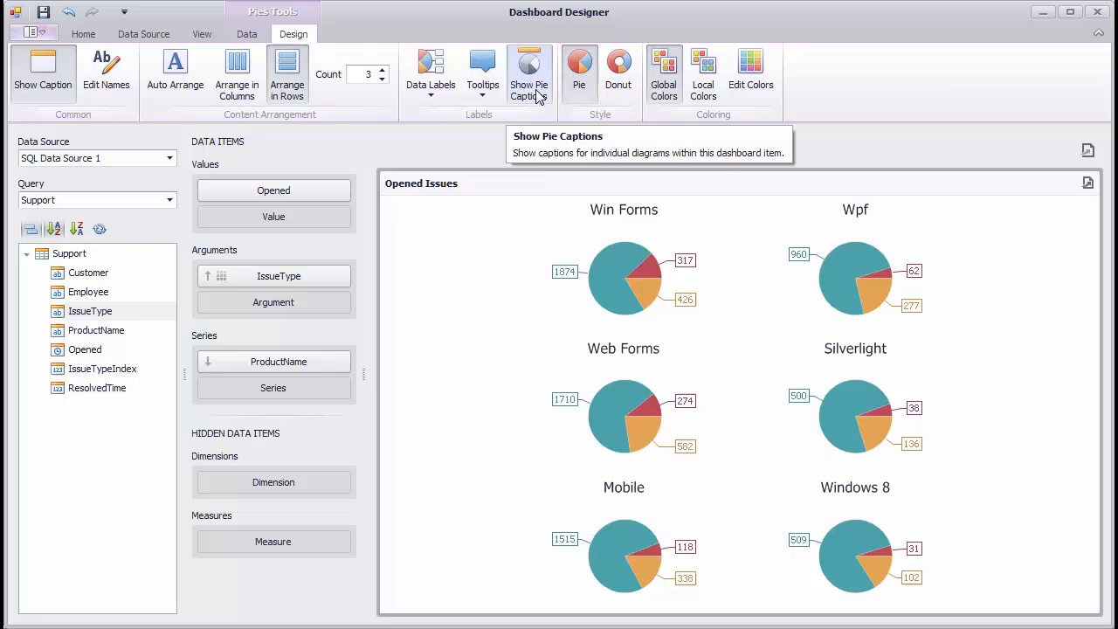
mouse_move(618, 70)
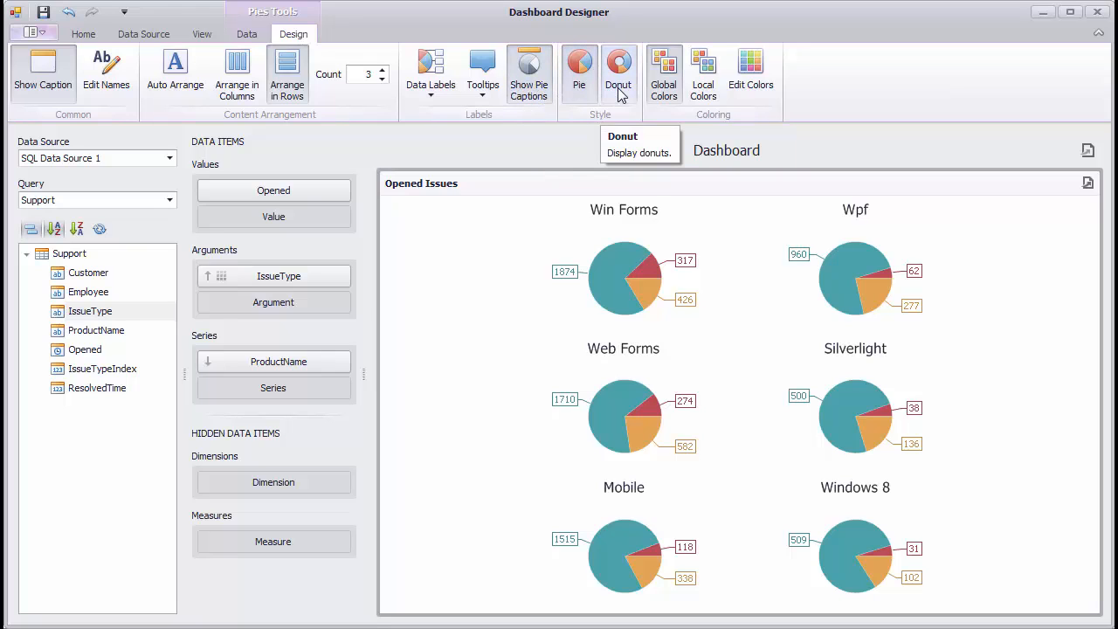
click(618, 70)
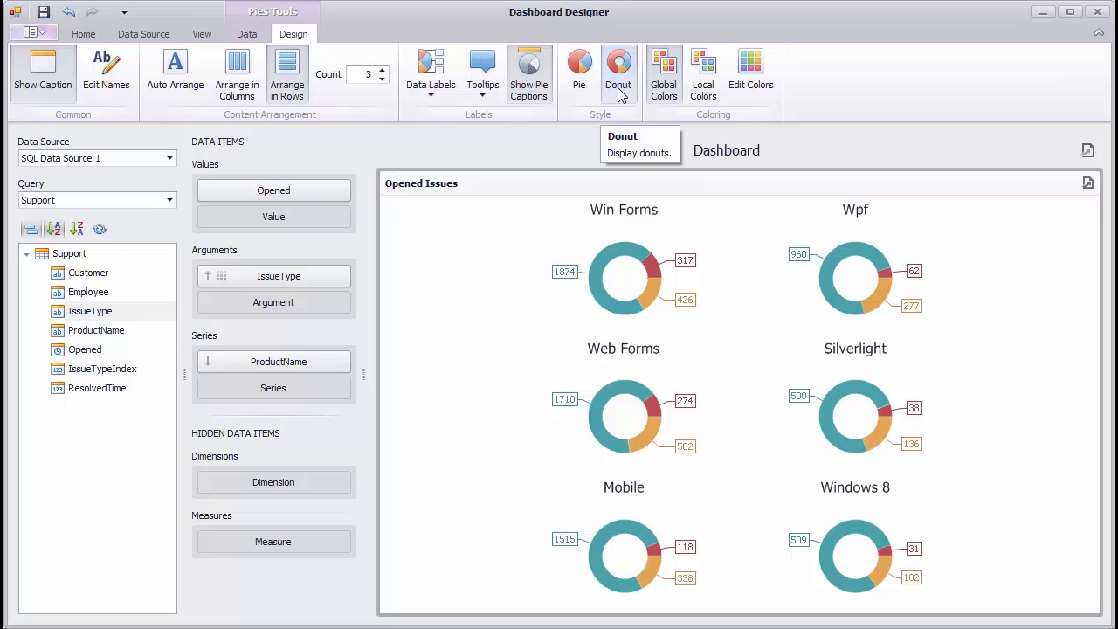
mouse_move(645, 135)
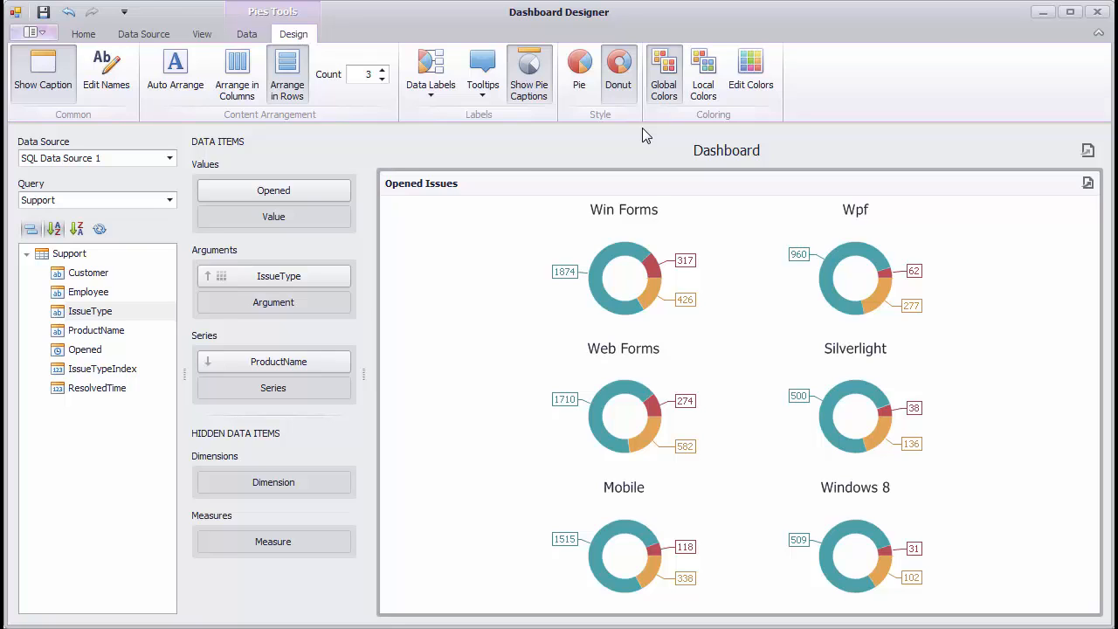
mouse_move(664, 74)
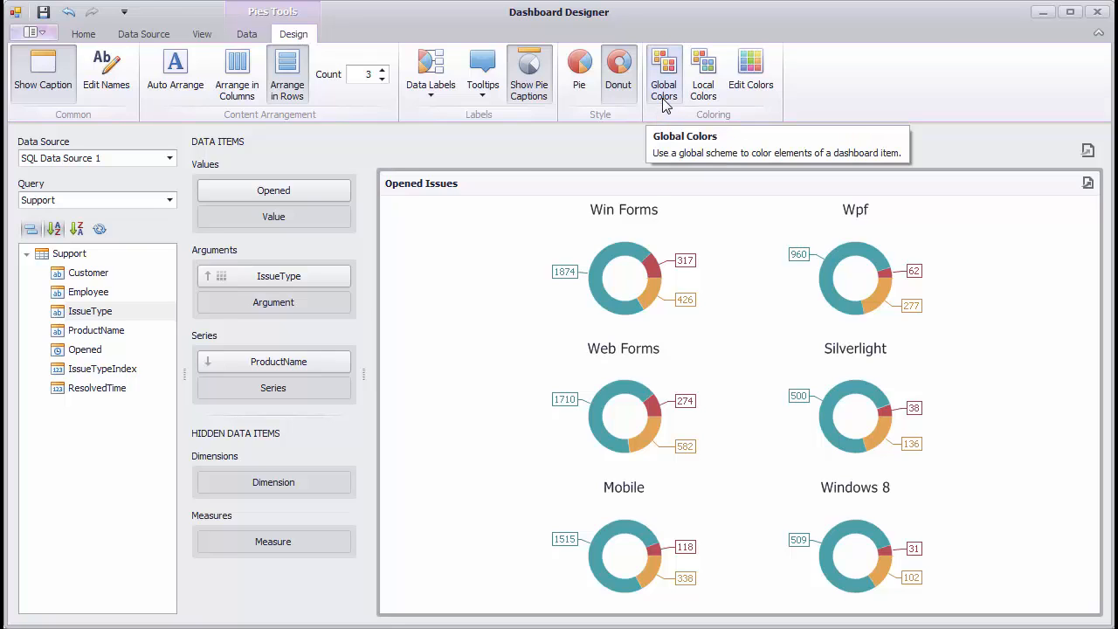
mouse_move(704, 74)
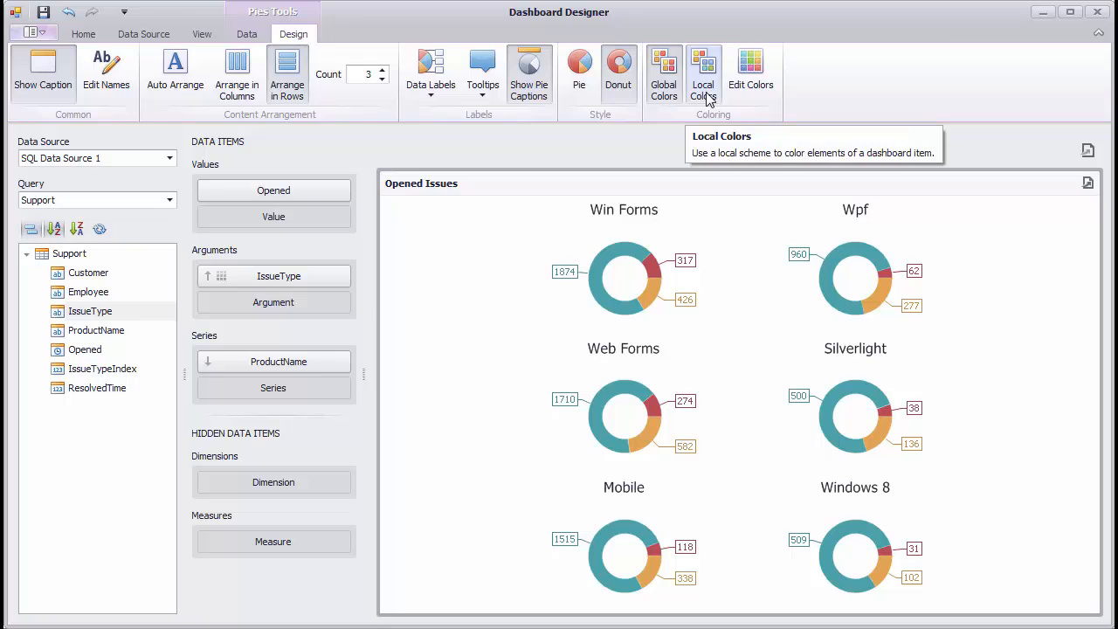
mouse_move(750, 74)
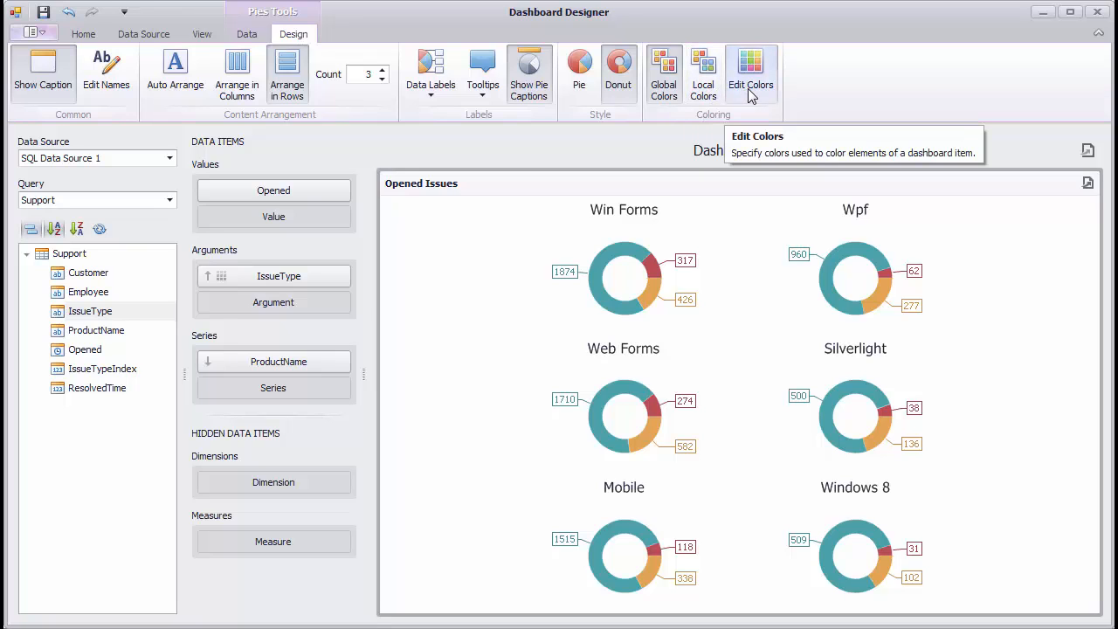
mouse_move(795, 109)
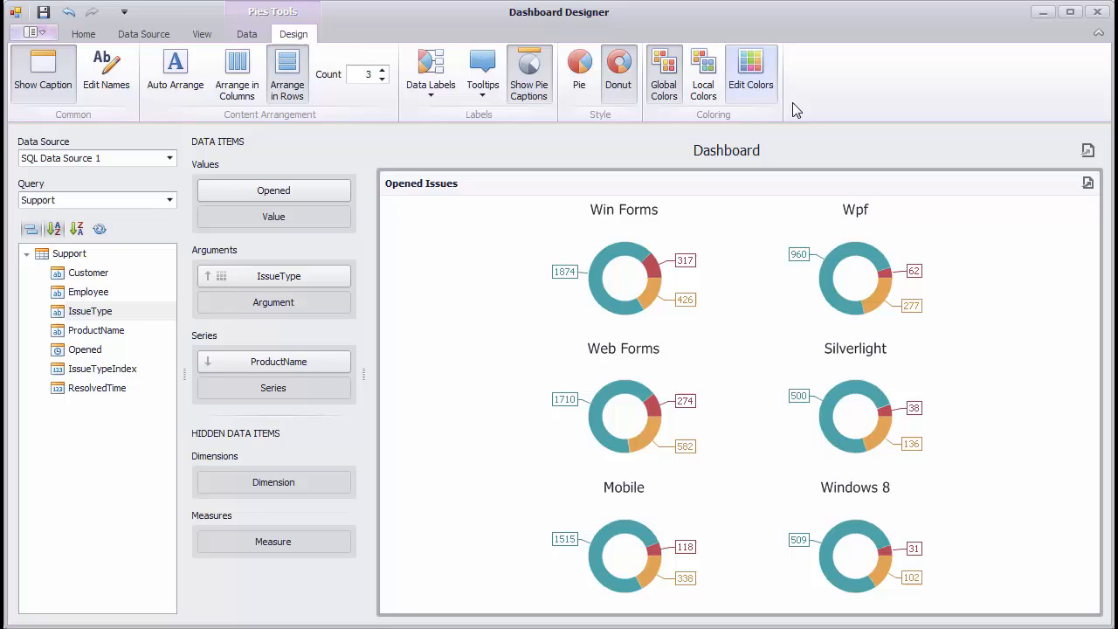